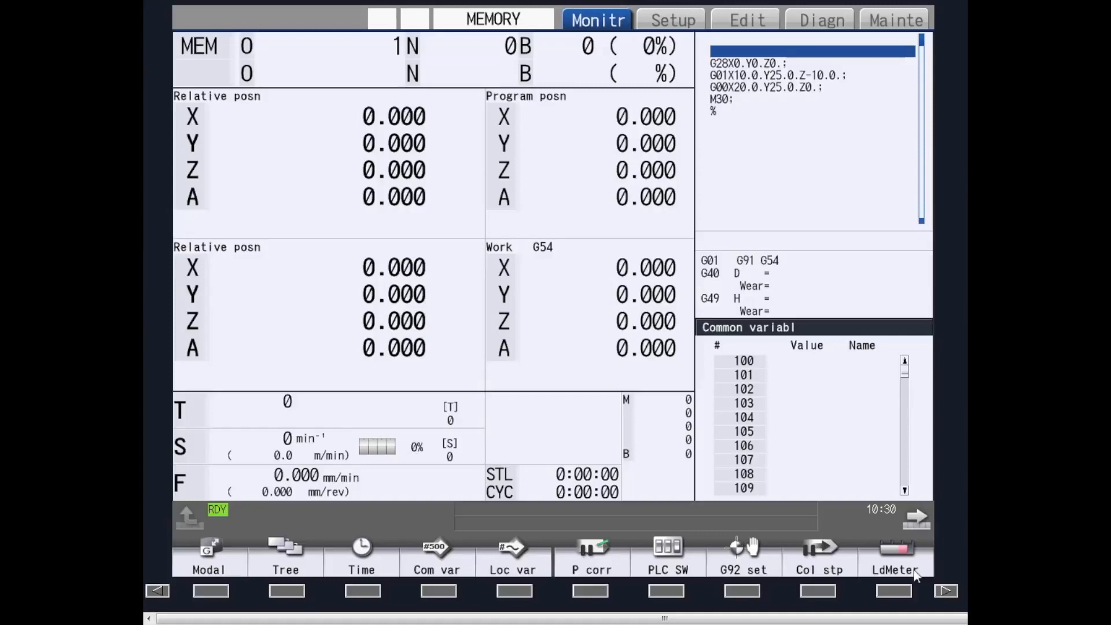
pyautogui.moveTo(562, 46)
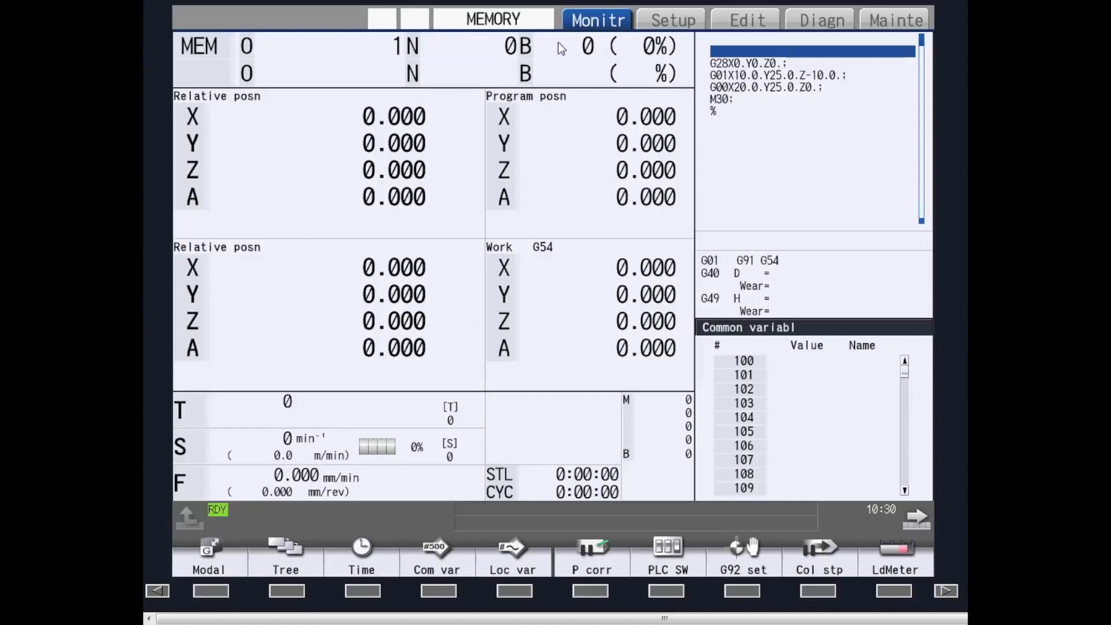
pyautogui.moveTo(744, 19)
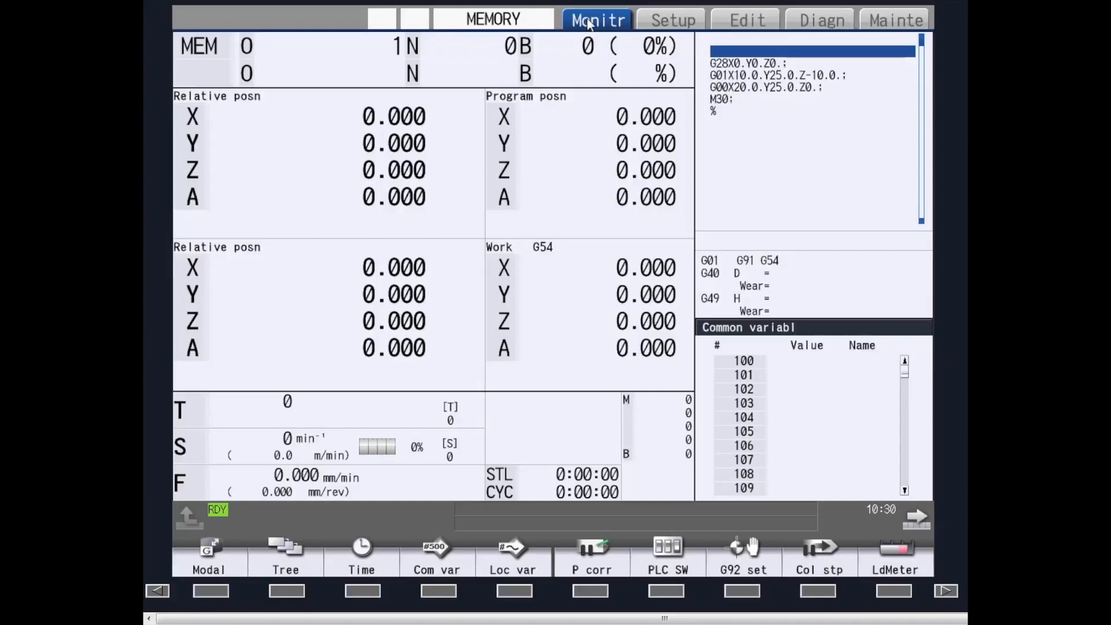
# Step: Cycle through the Setup, Edit and Mainte screens and return to Monitor
pyautogui.click(670, 19)
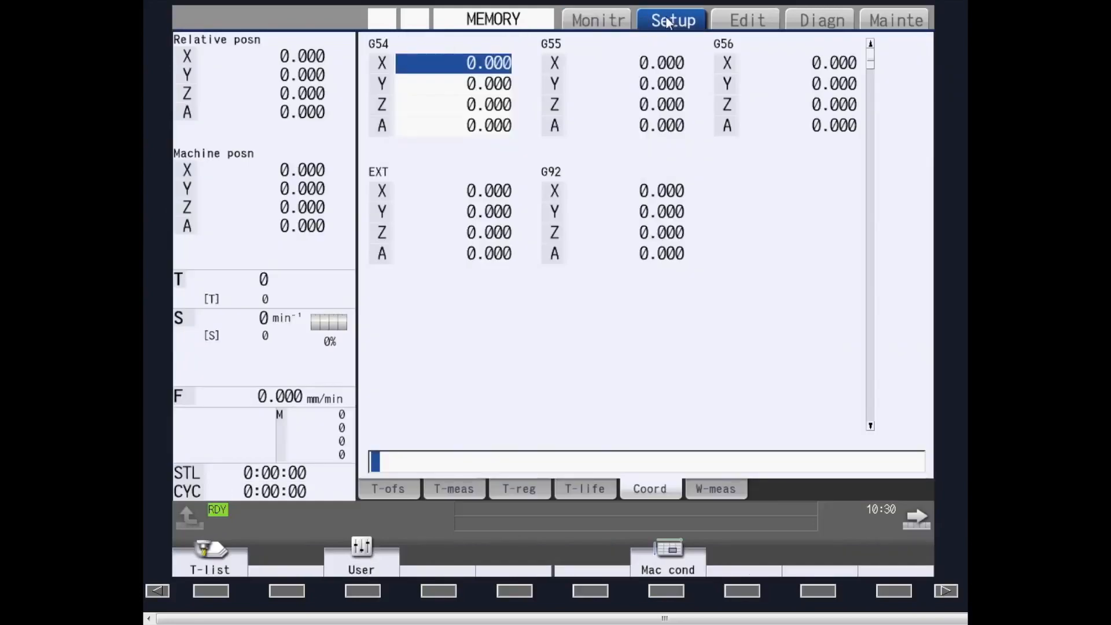
pyautogui.click(745, 20)
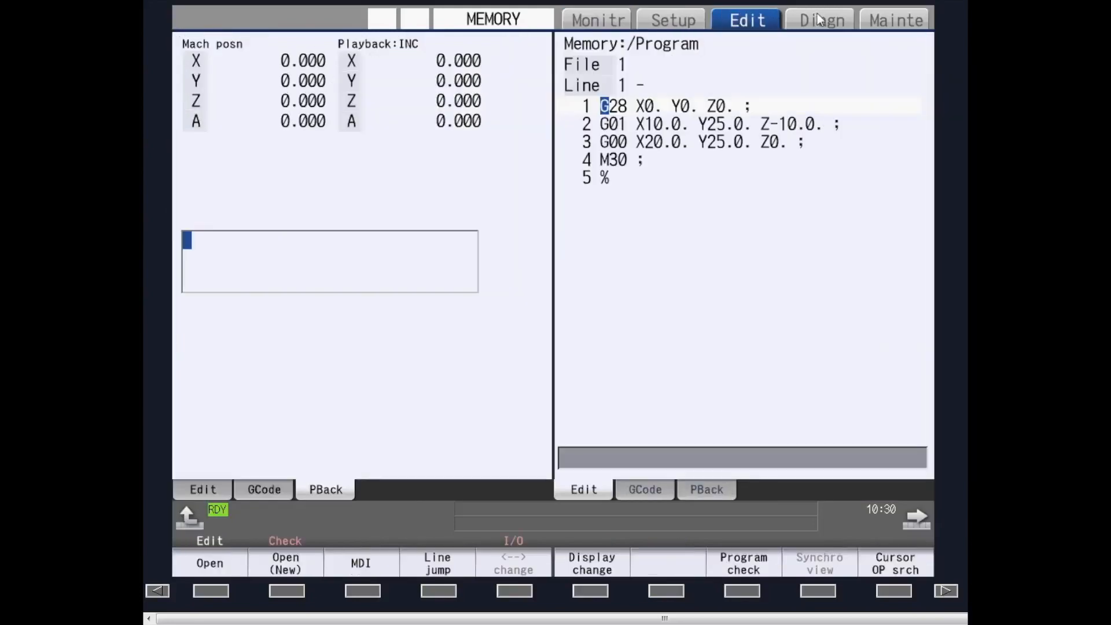
pyautogui.click(894, 20)
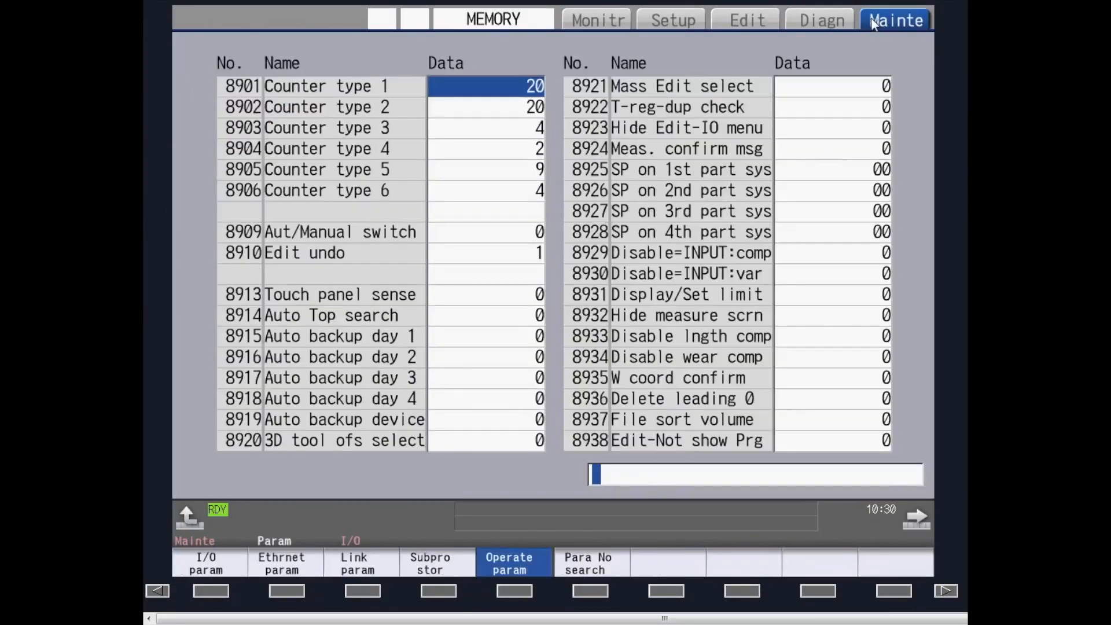
pyautogui.click(597, 20)
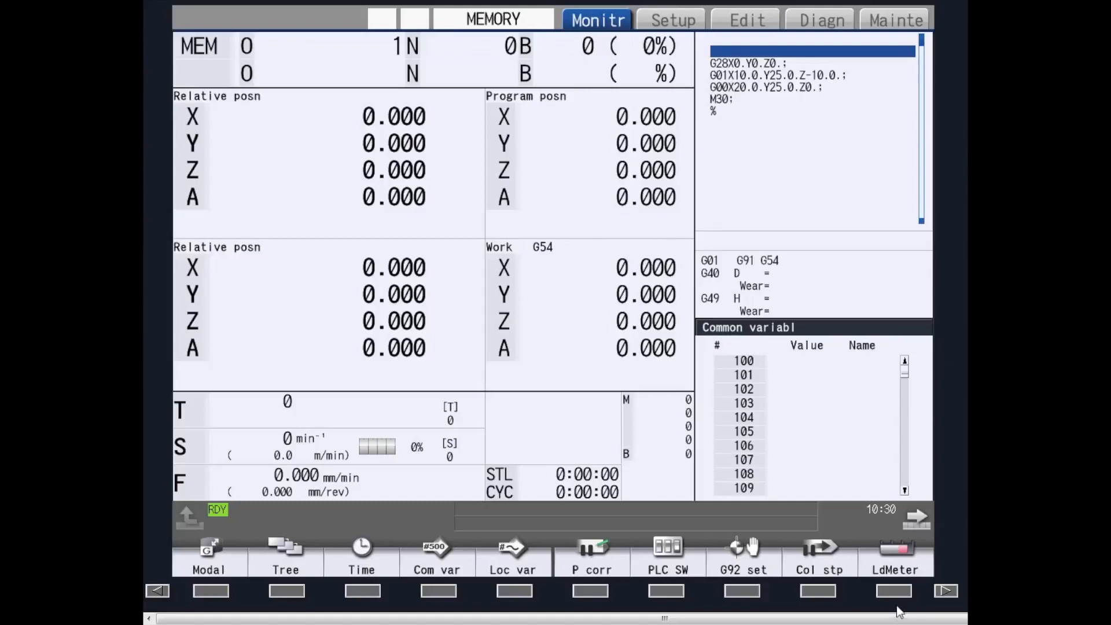
# Step: Page the Monitor softkeys to Dsp sw. and choose a different counter layout for Table G54
pyautogui.click(916, 517)
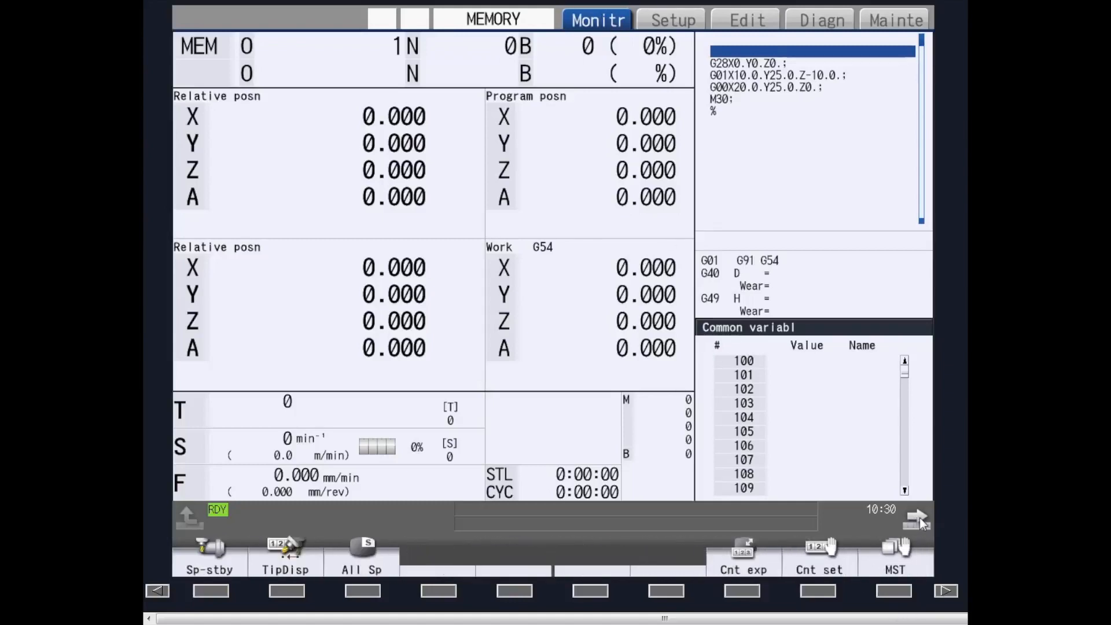
pyautogui.click(916, 516)
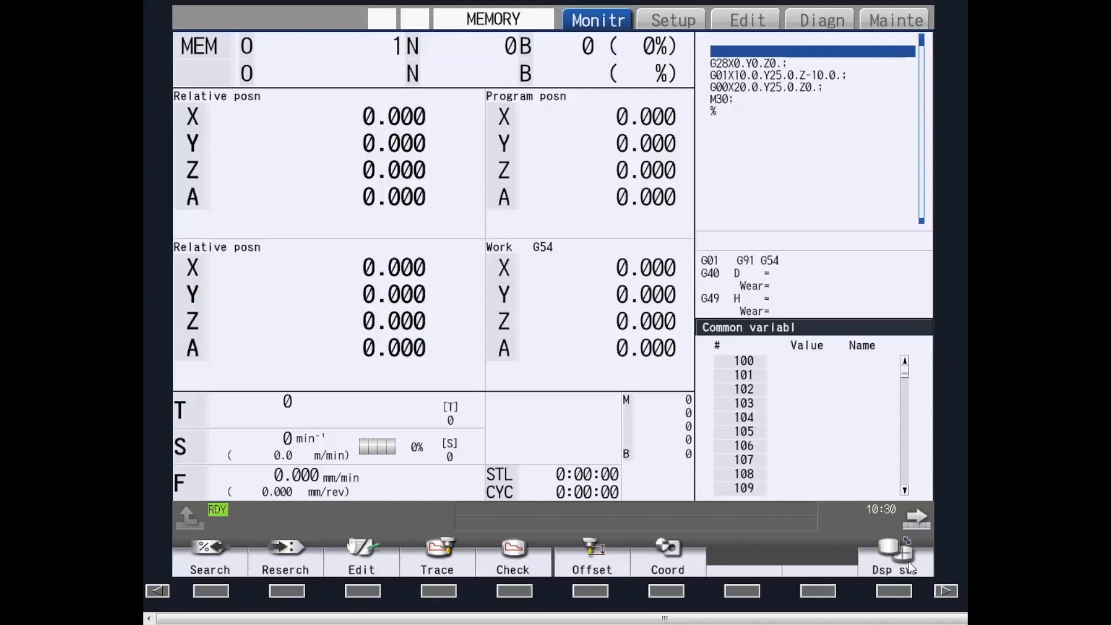
pyautogui.click(893, 556)
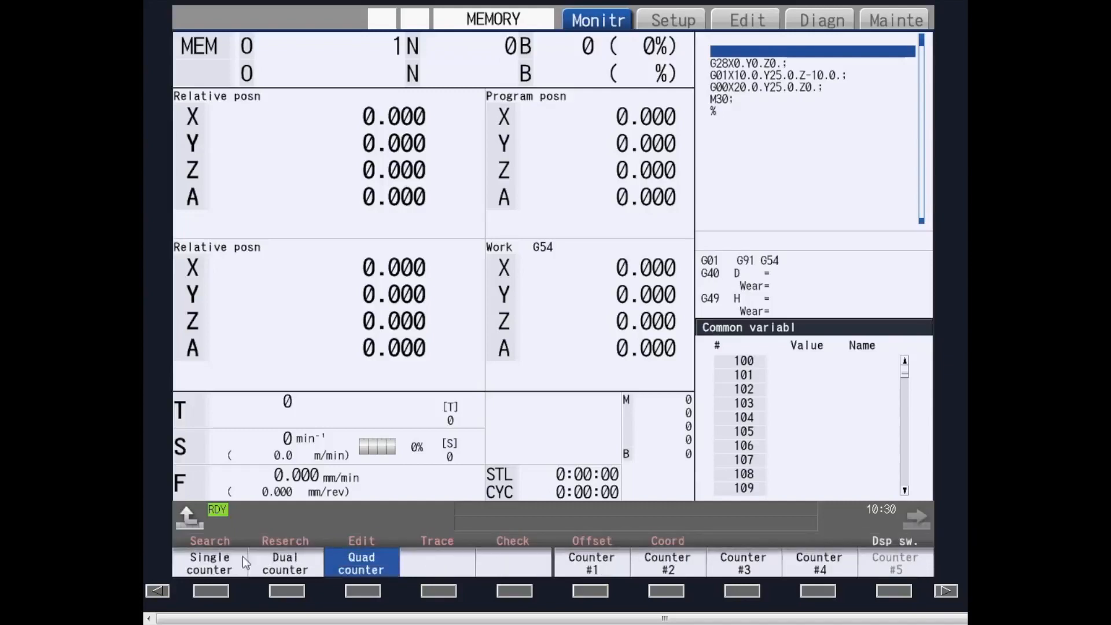
pyautogui.moveTo(295, 574)
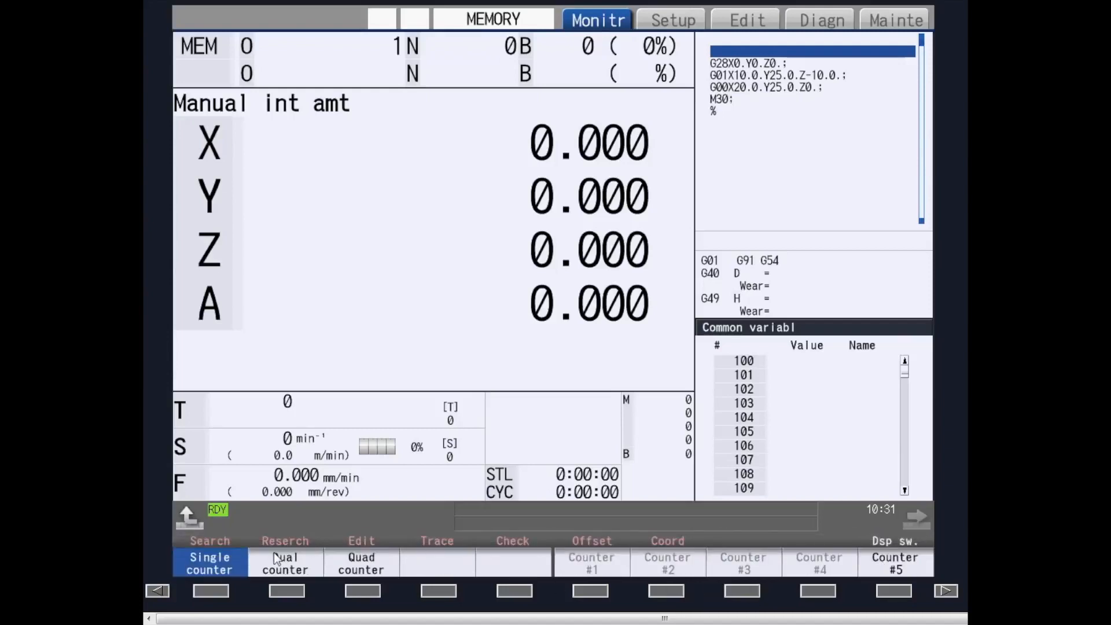
pyautogui.click(284, 563)
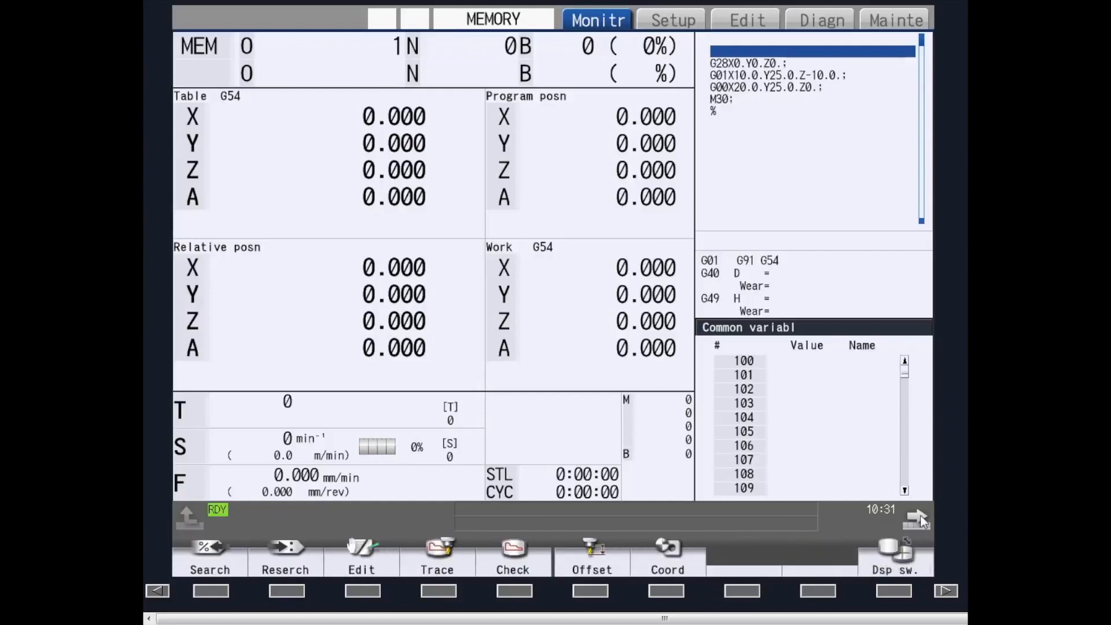
# Step: Search the programs stored in memory from the Monitor screen
pyautogui.click(210, 556)
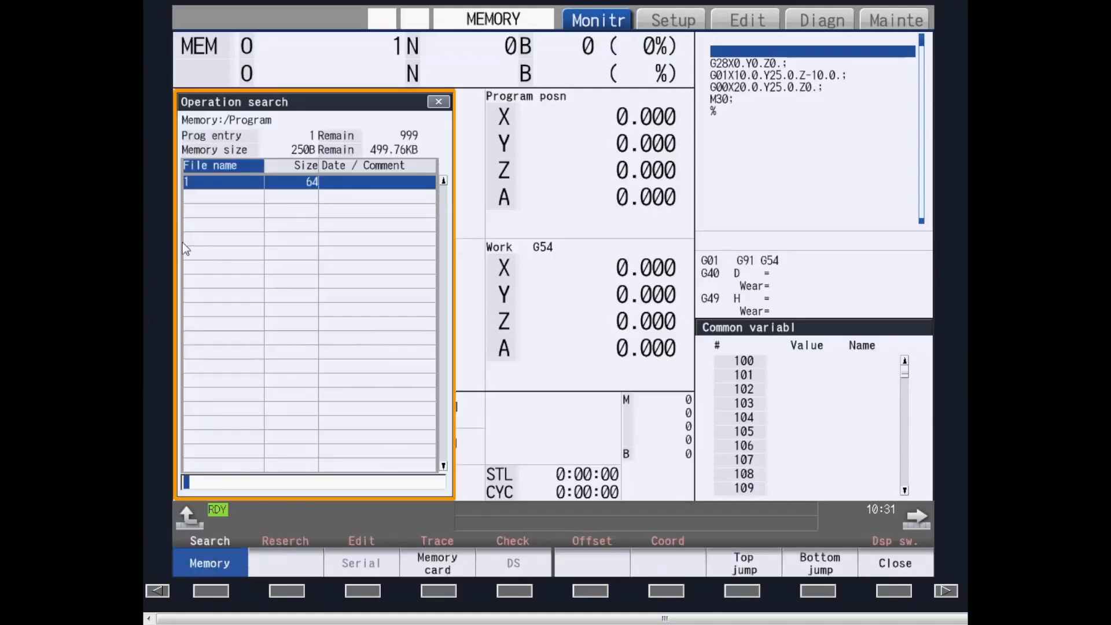
pyautogui.moveTo(197, 537)
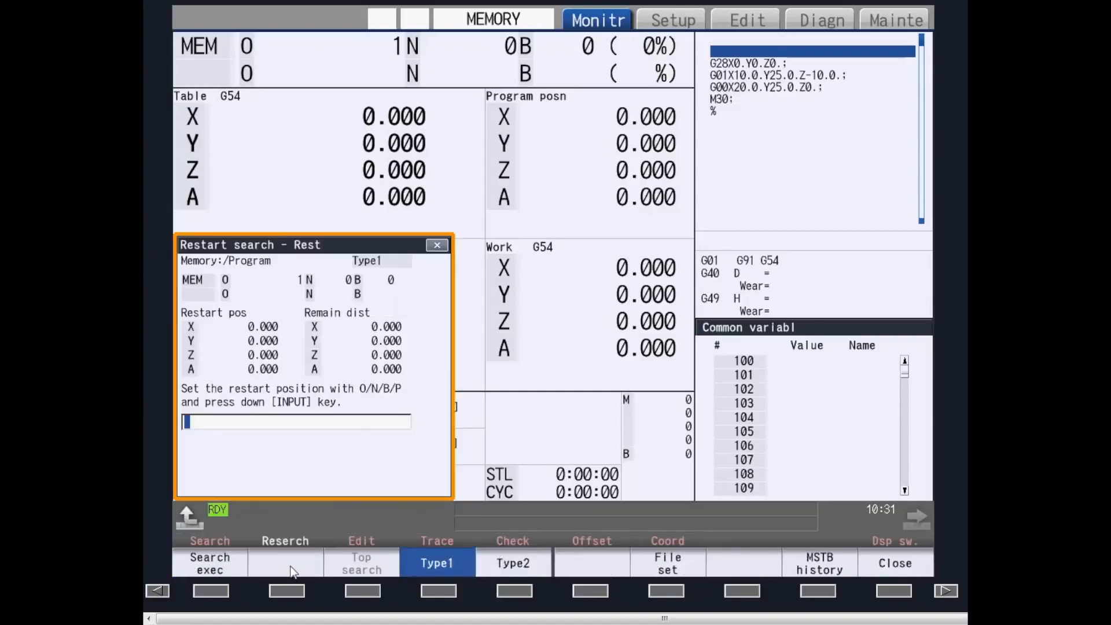
pyautogui.moveTo(188, 524)
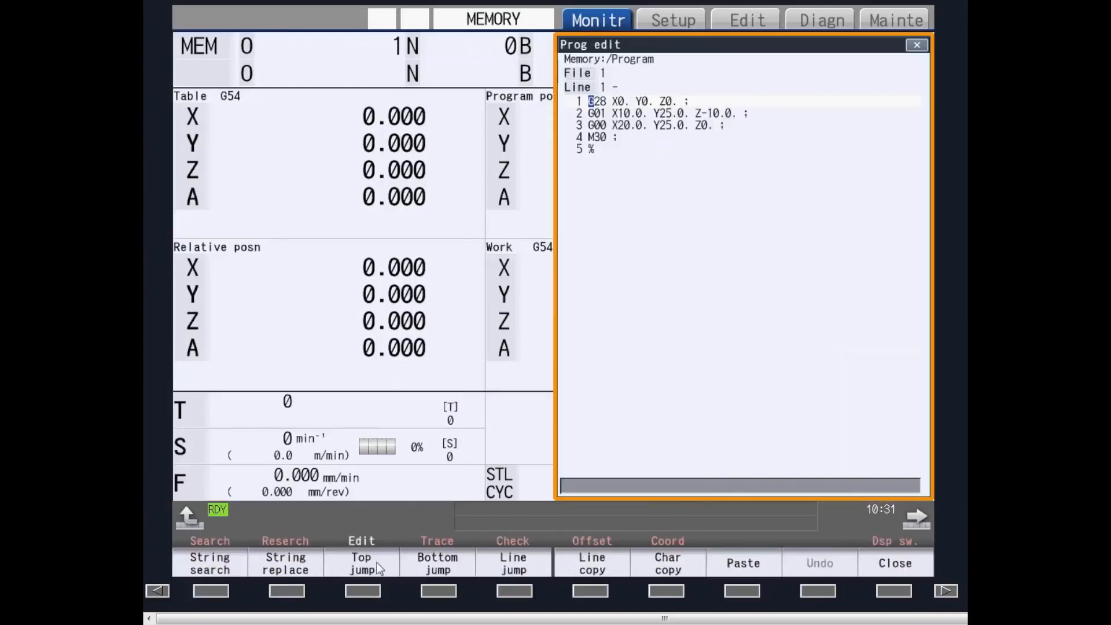
pyautogui.moveTo(806, 281)
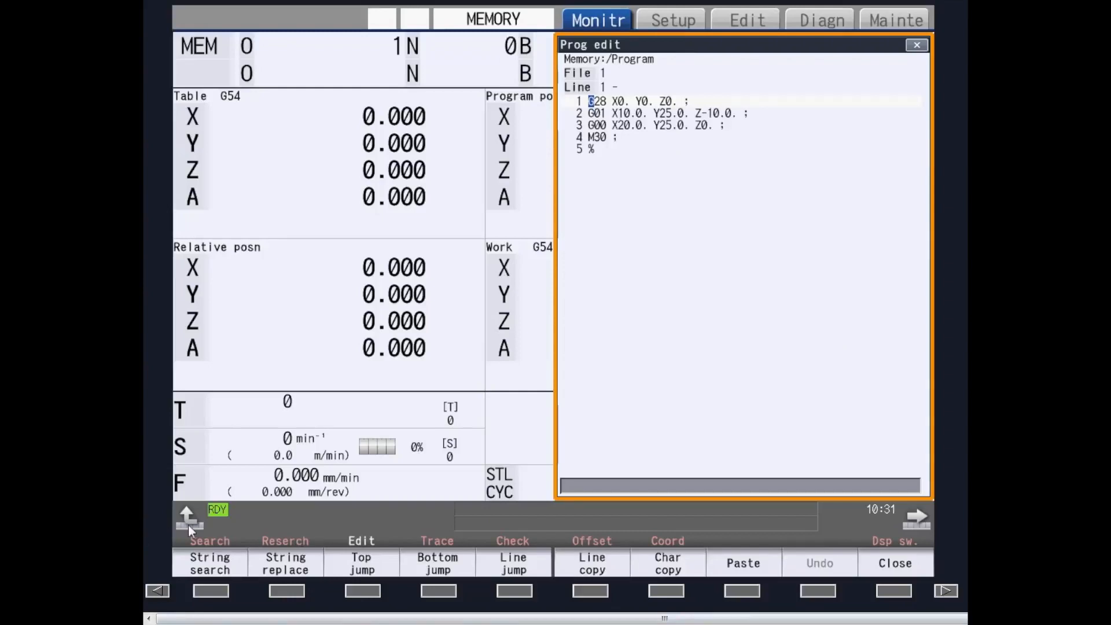
# Step: Close the Prog edit window over the Monitor screen
pyautogui.click(436, 540)
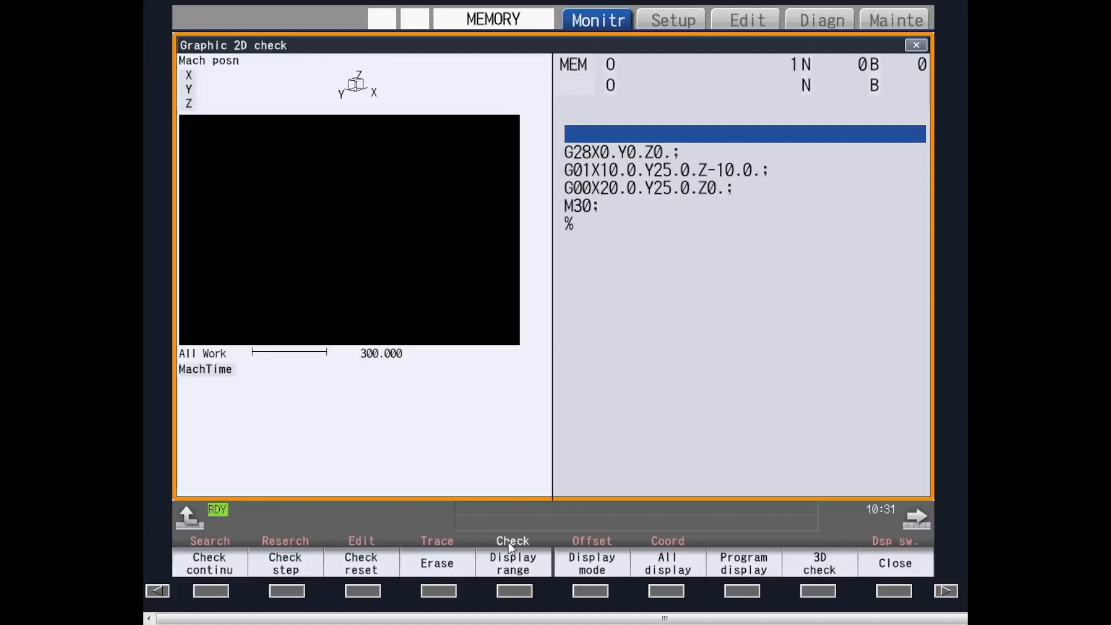
pyautogui.moveTo(236, 477)
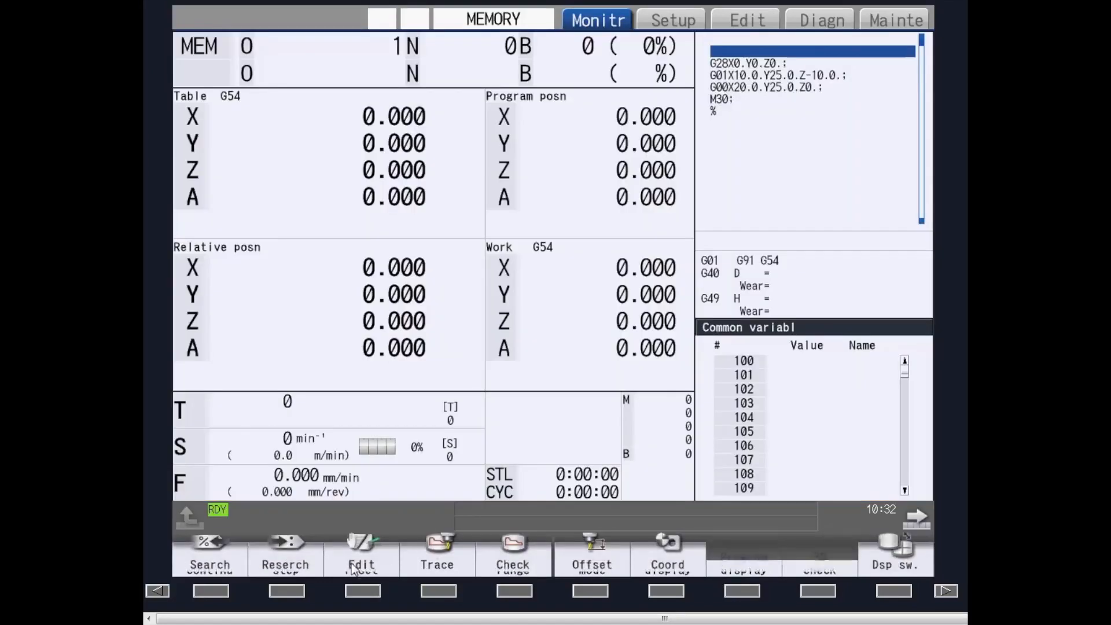
pyautogui.click(591, 553)
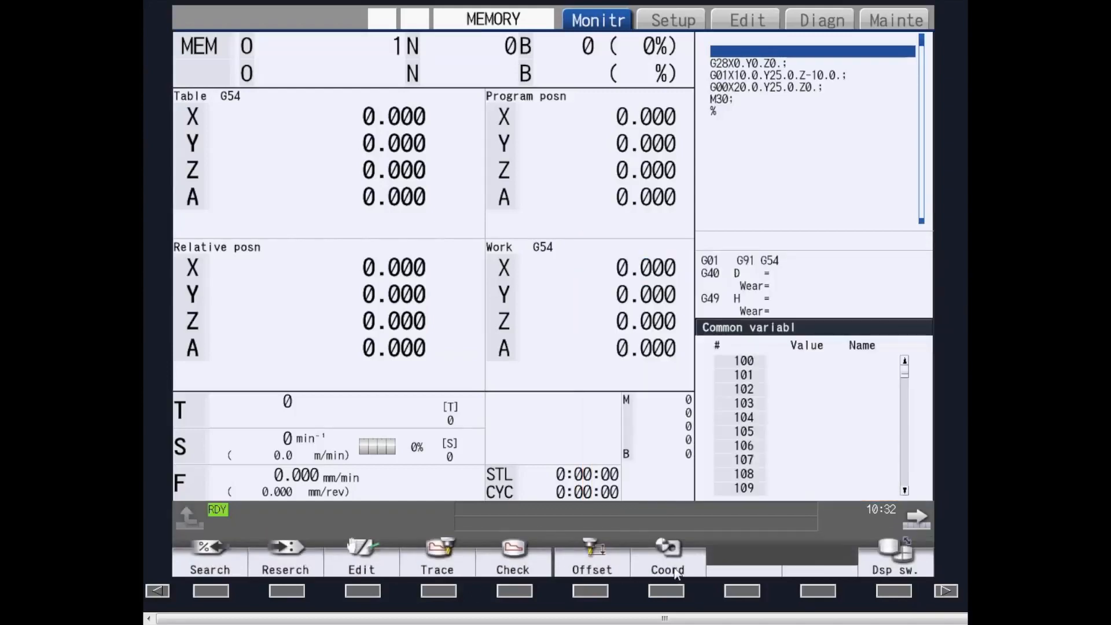
pyautogui.click(666, 556)
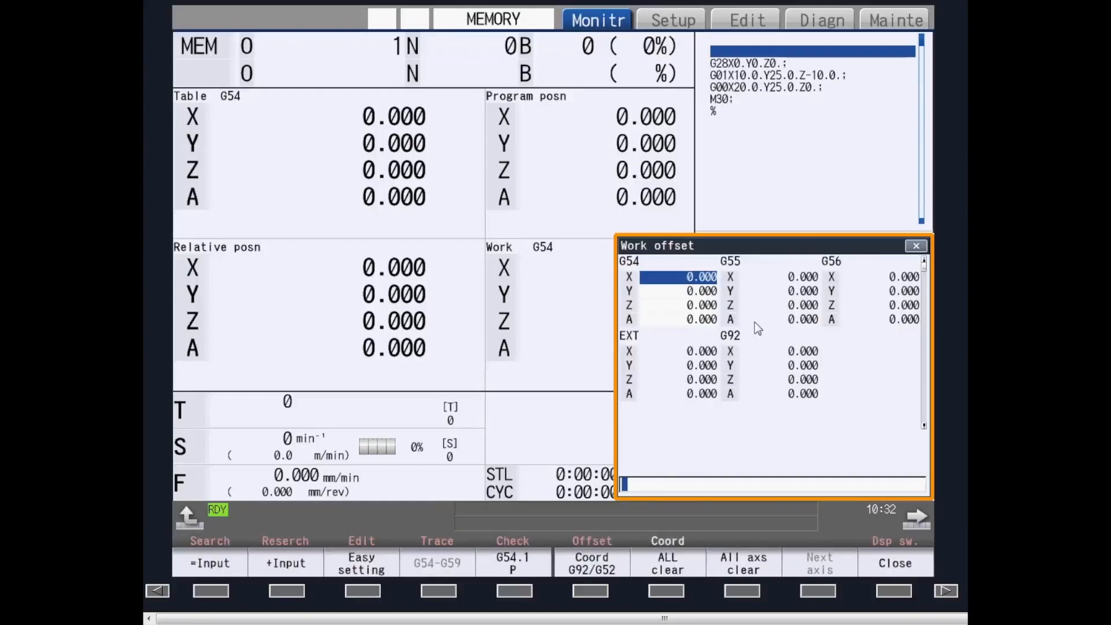
pyautogui.moveTo(308, 514)
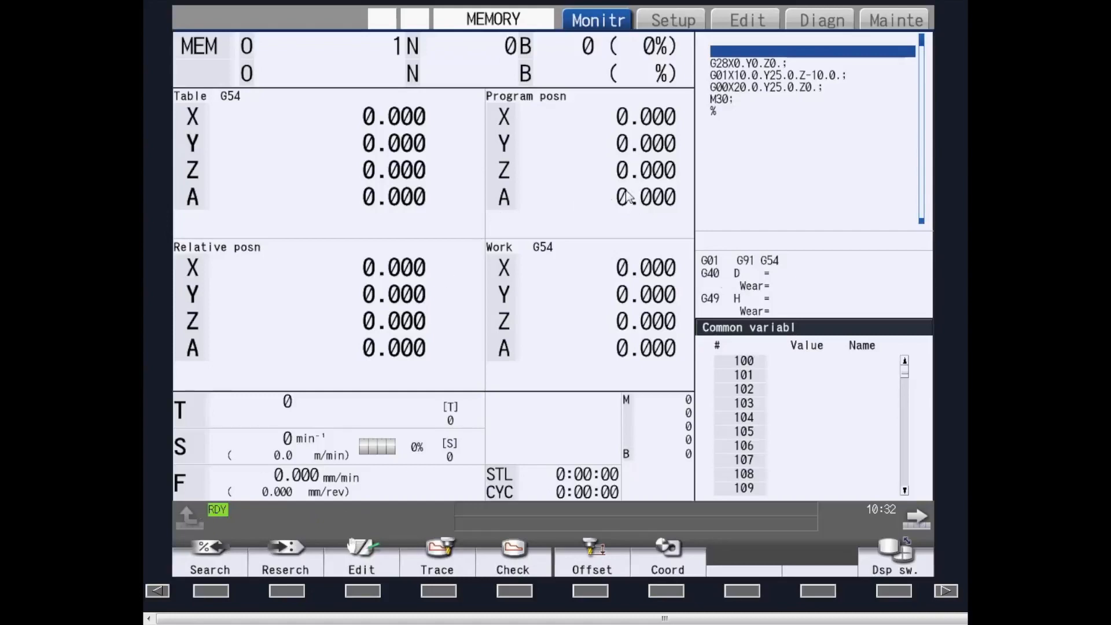
pyautogui.click(916, 517)
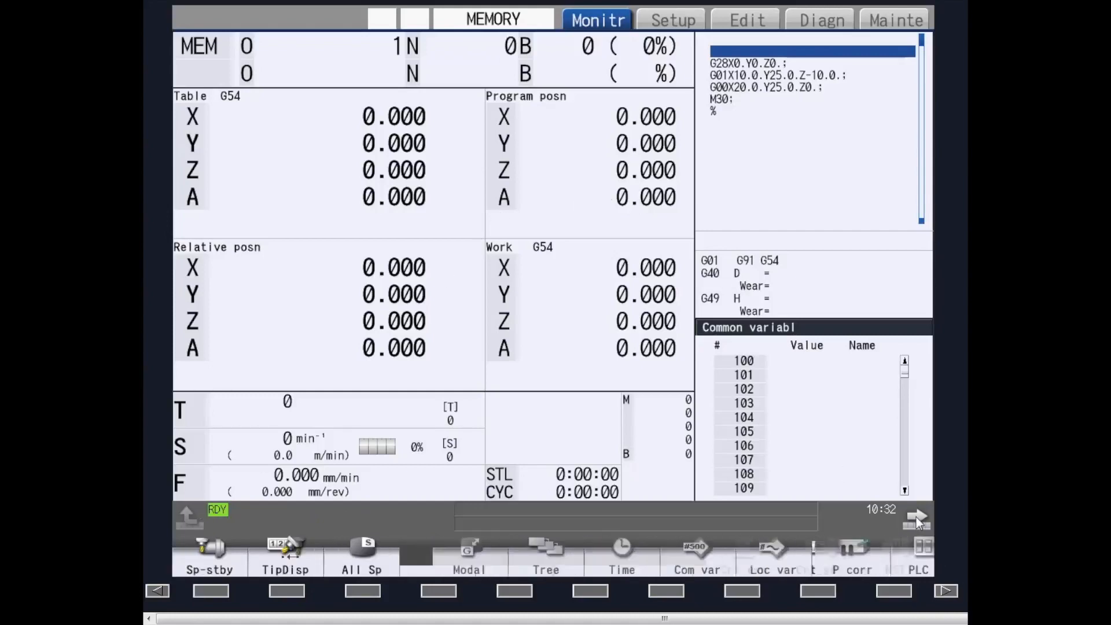
pyautogui.click(914, 517)
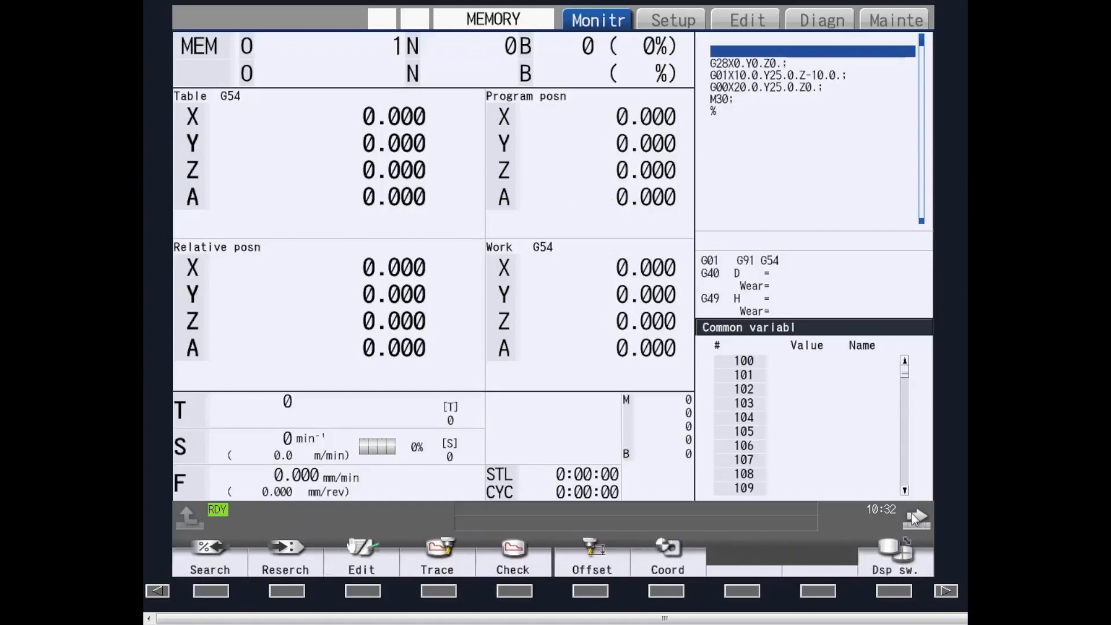
pyautogui.moveTo(488, 150)
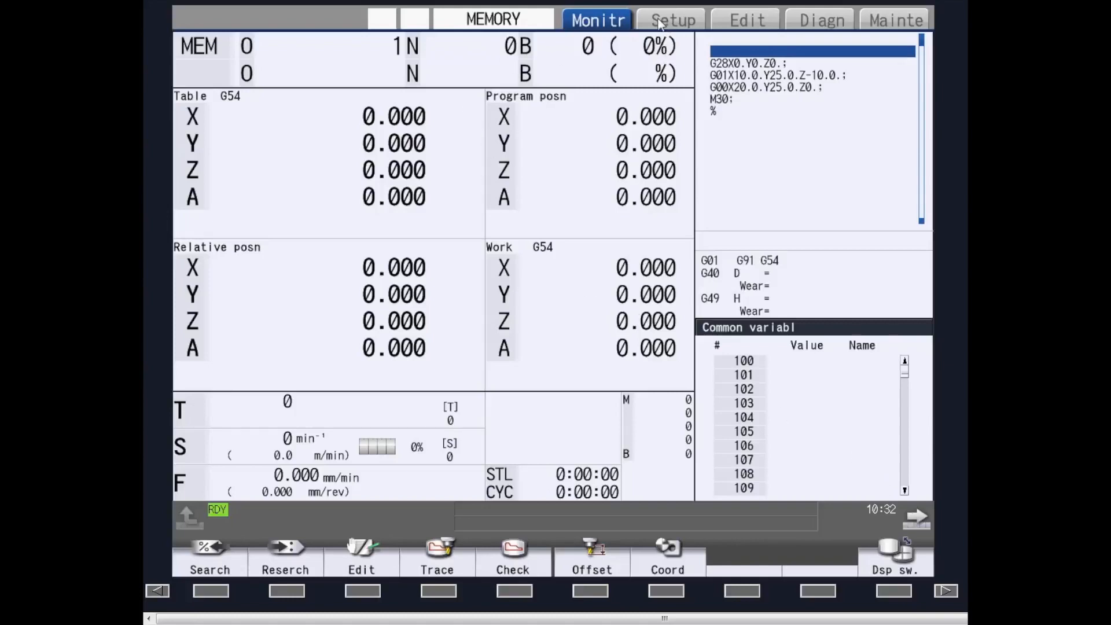
# Step: On the Setup screen, step through tool offset and tool length pages to the Coord work offsets
pyautogui.click(671, 19)
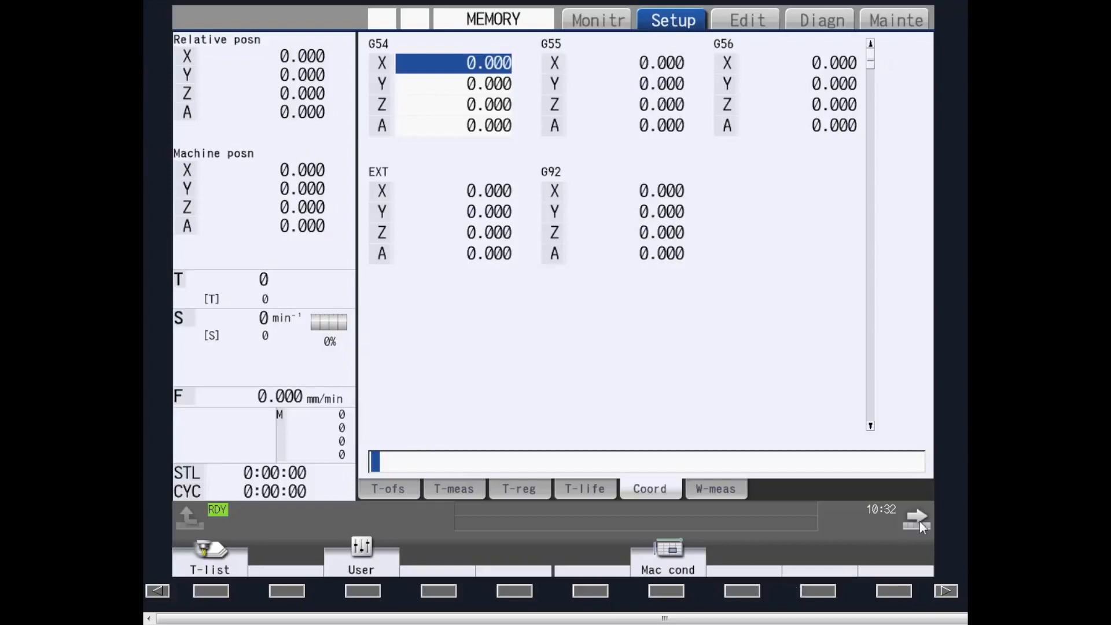
pyautogui.click(387, 488)
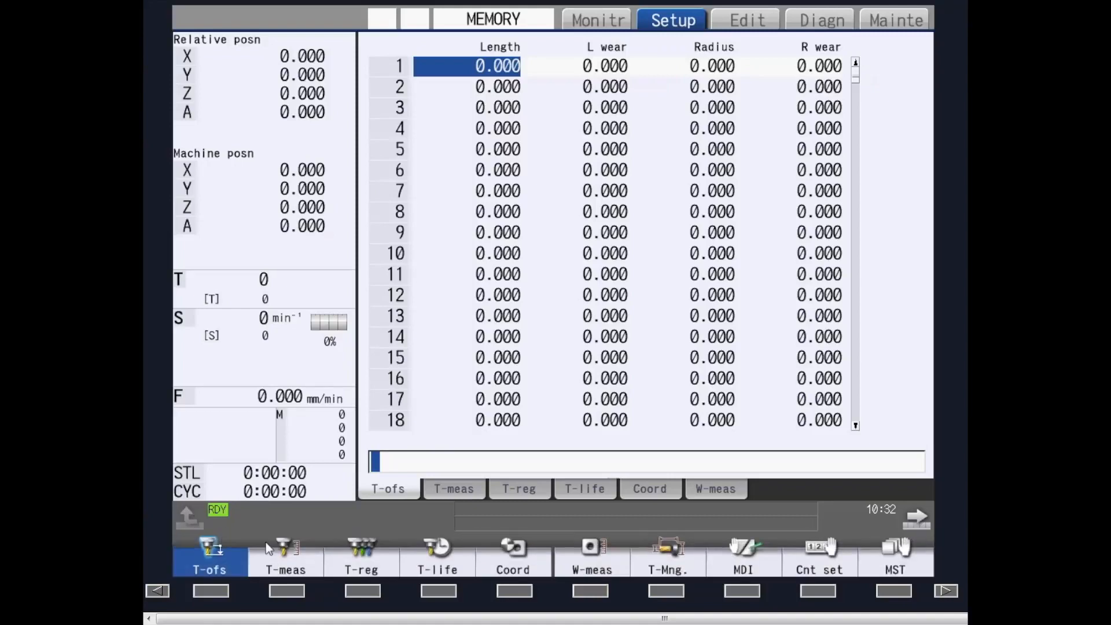
pyautogui.click(452, 488)
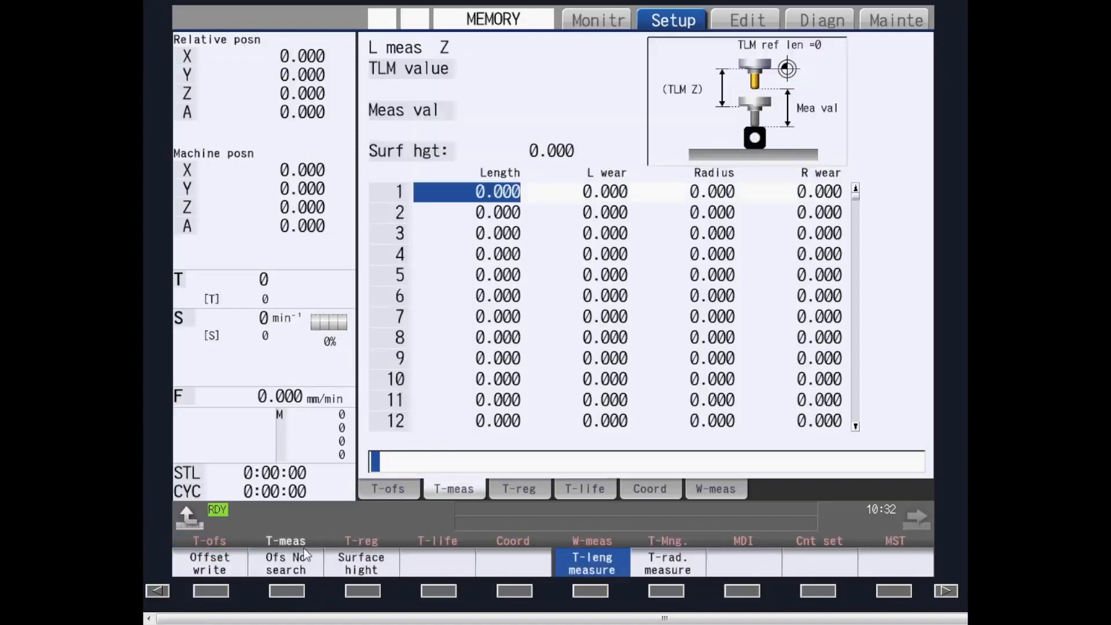
pyautogui.moveTo(297, 553)
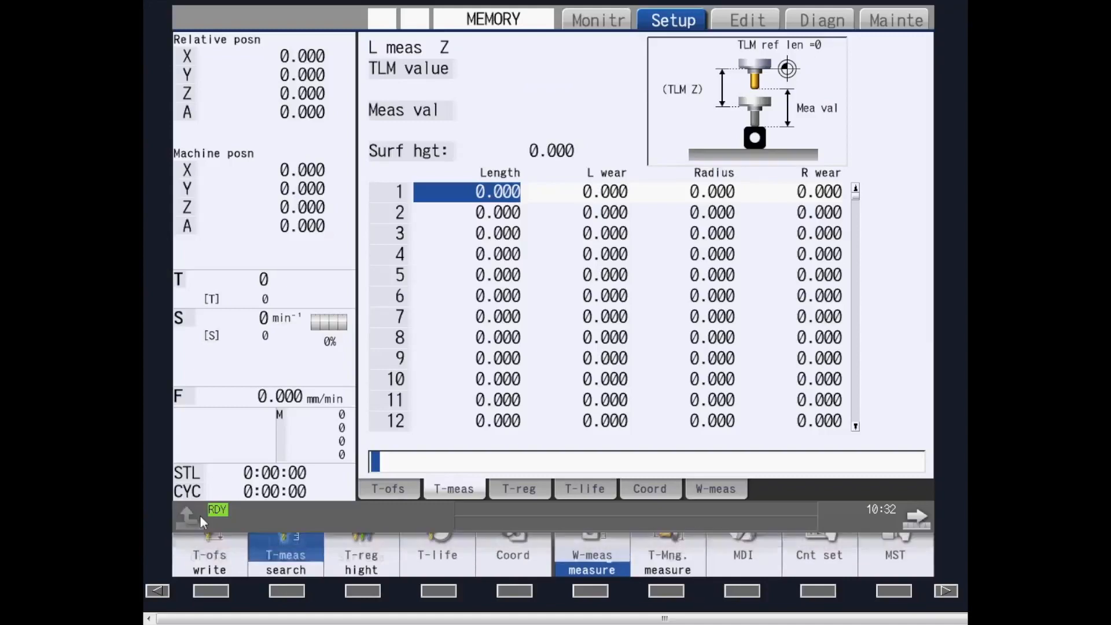
pyautogui.click(649, 488)
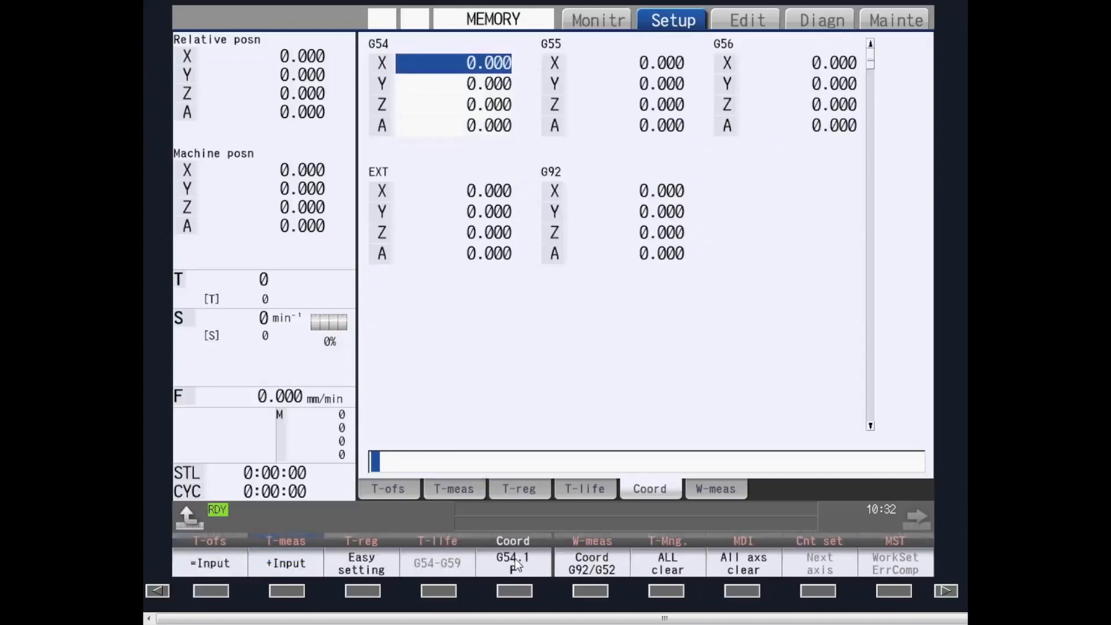
pyautogui.moveTo(535, 120)
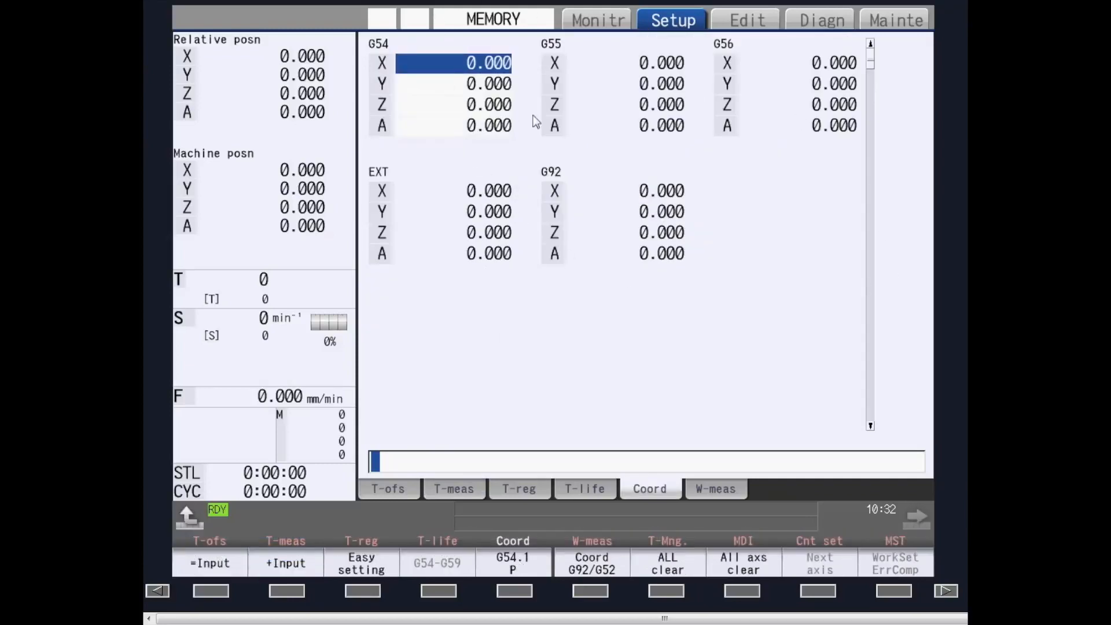
pyautogui.moveTo(368, 423)
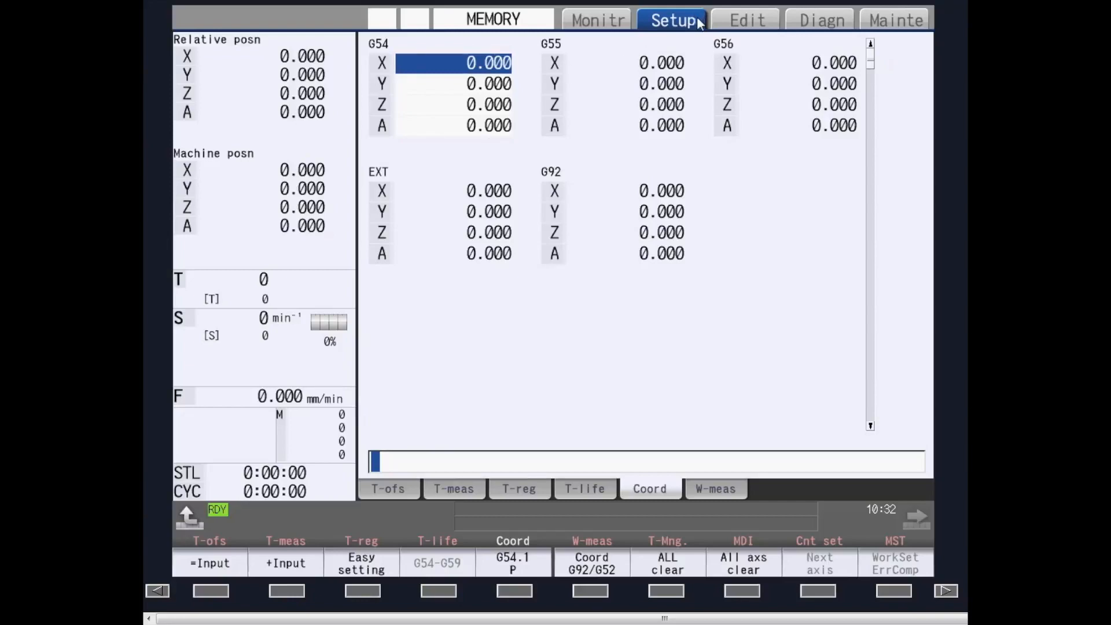
pyautogui.moveTo(748, 20)
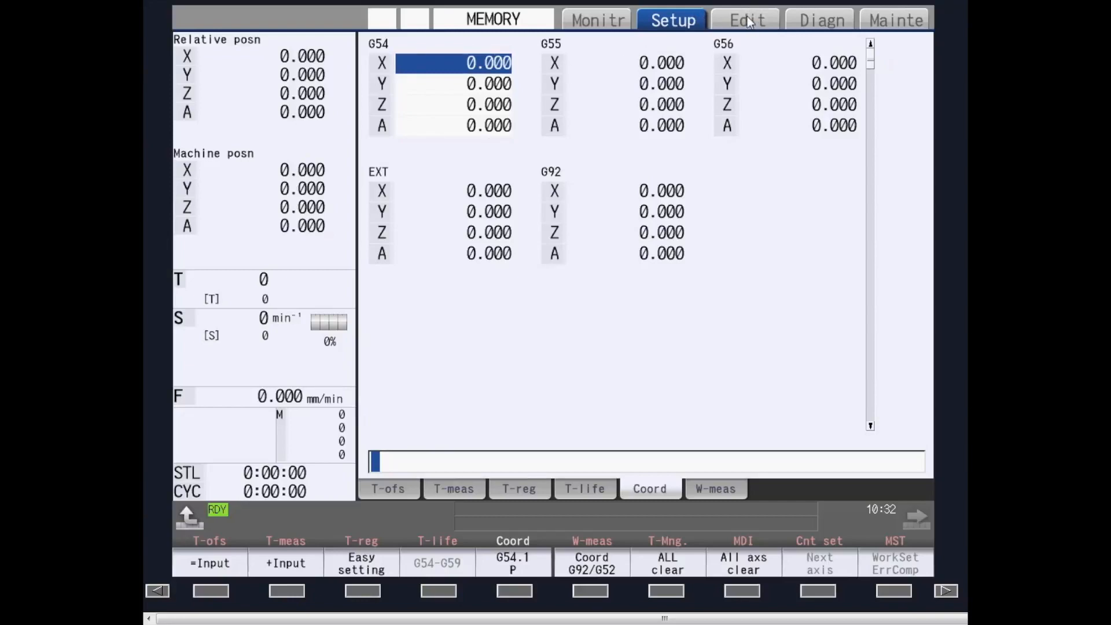
# Step: Switch to the Edit screen showing the G28/G01/G00/M30 program
pyautogui.click(745, 20)
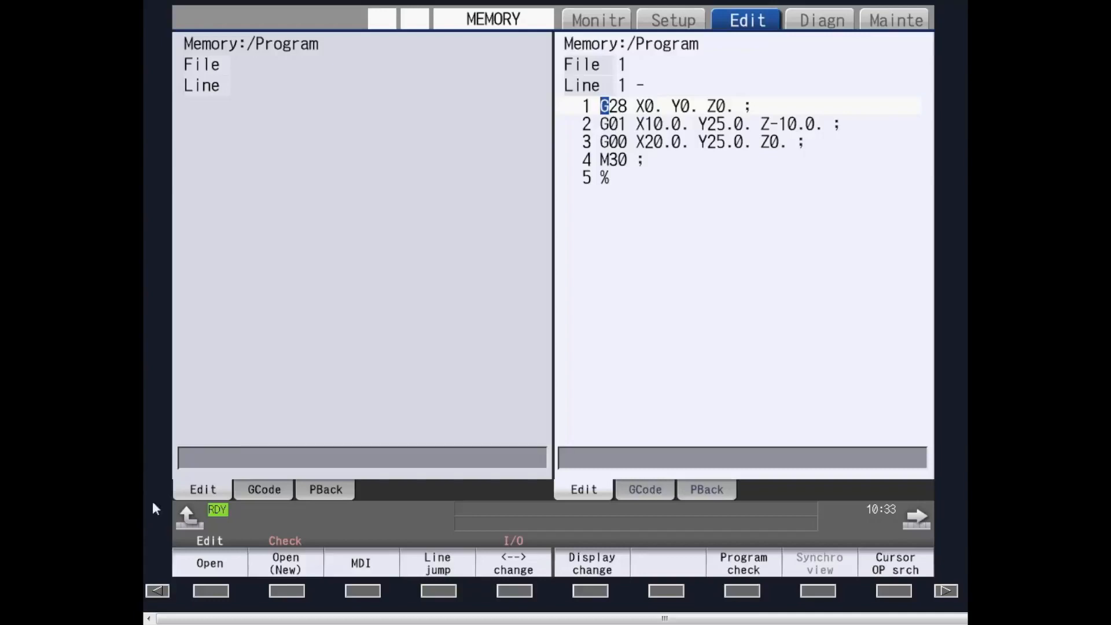
pyautogui.moveTo(184, 479)
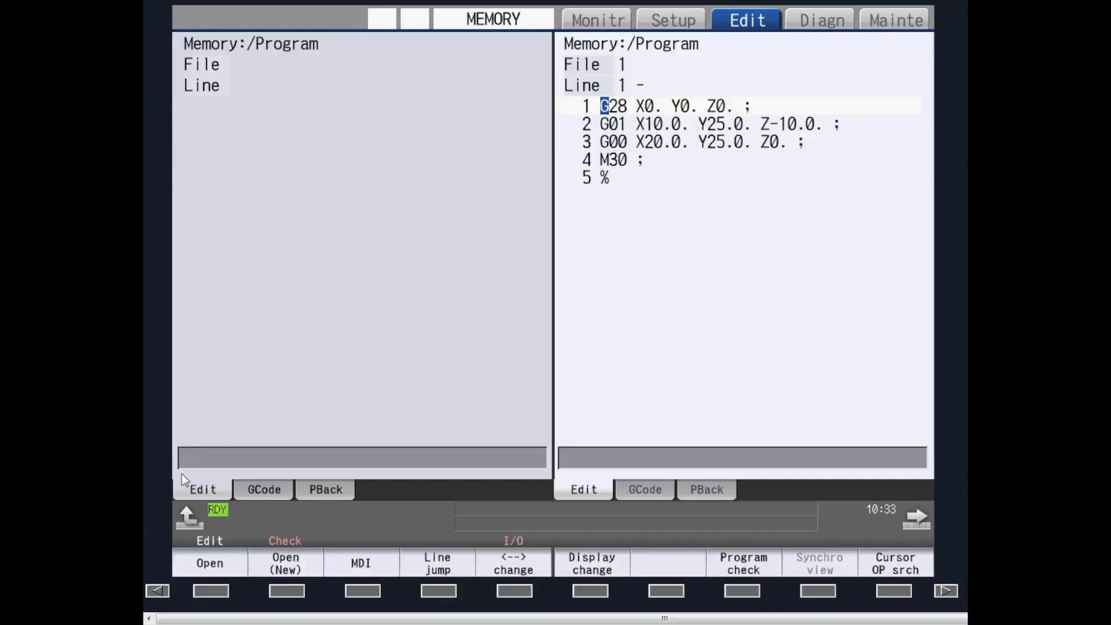
pyautogui.moveTo(662, 128)
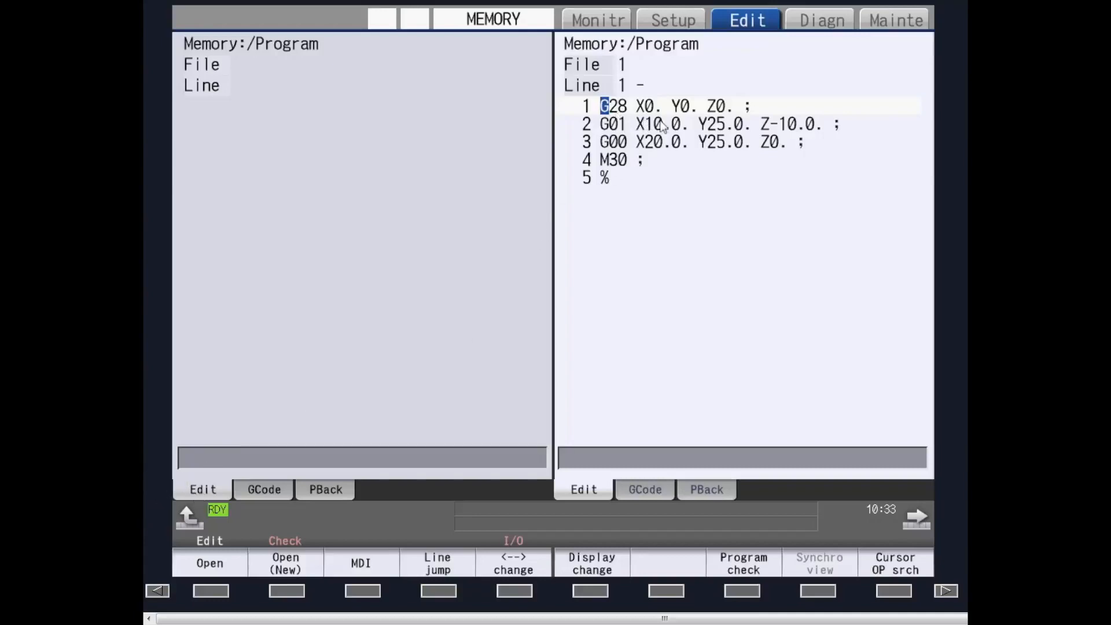
pyautogui.moveTo(737, 138)
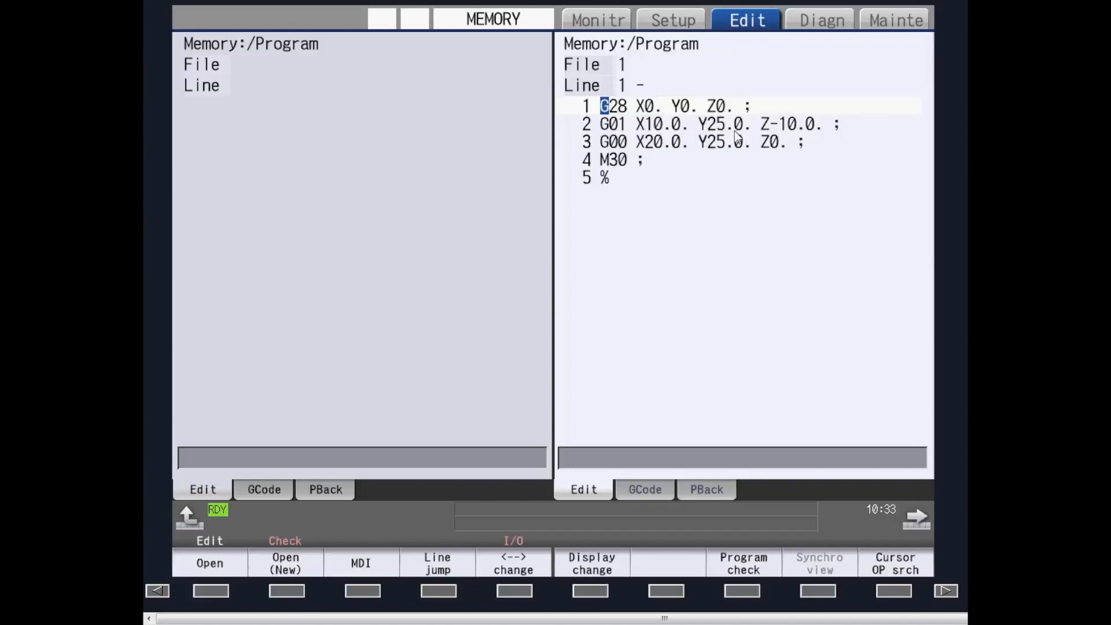
pyautogui.moveTo(744, 145)
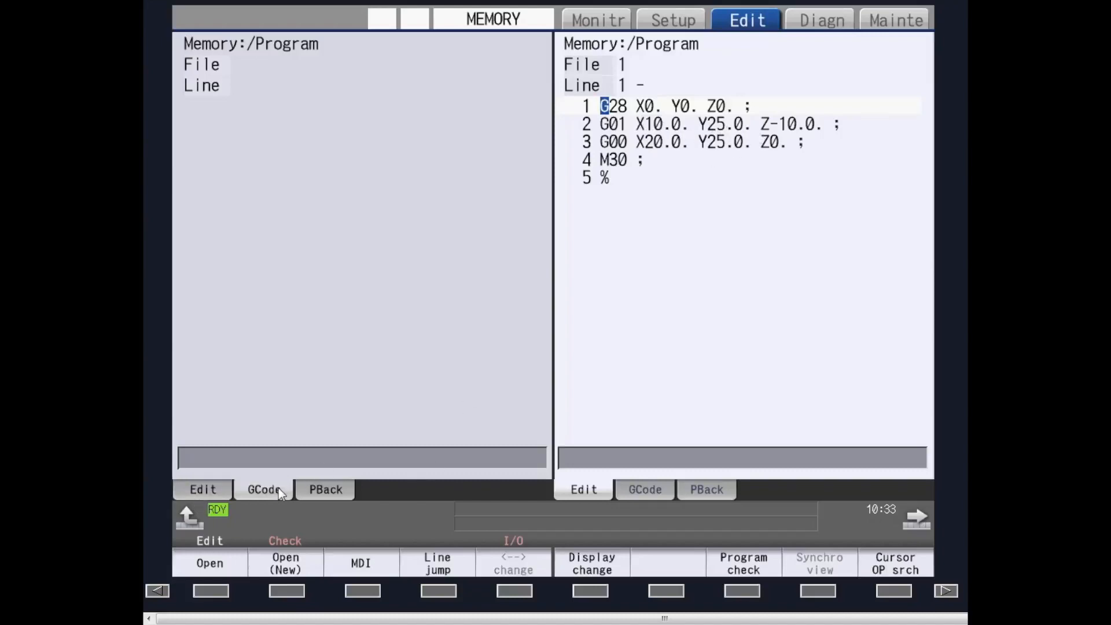
# Step: Show the G28 command guide, then the PBack machine-position panel beside the program
pyautogui.click(262, 489)
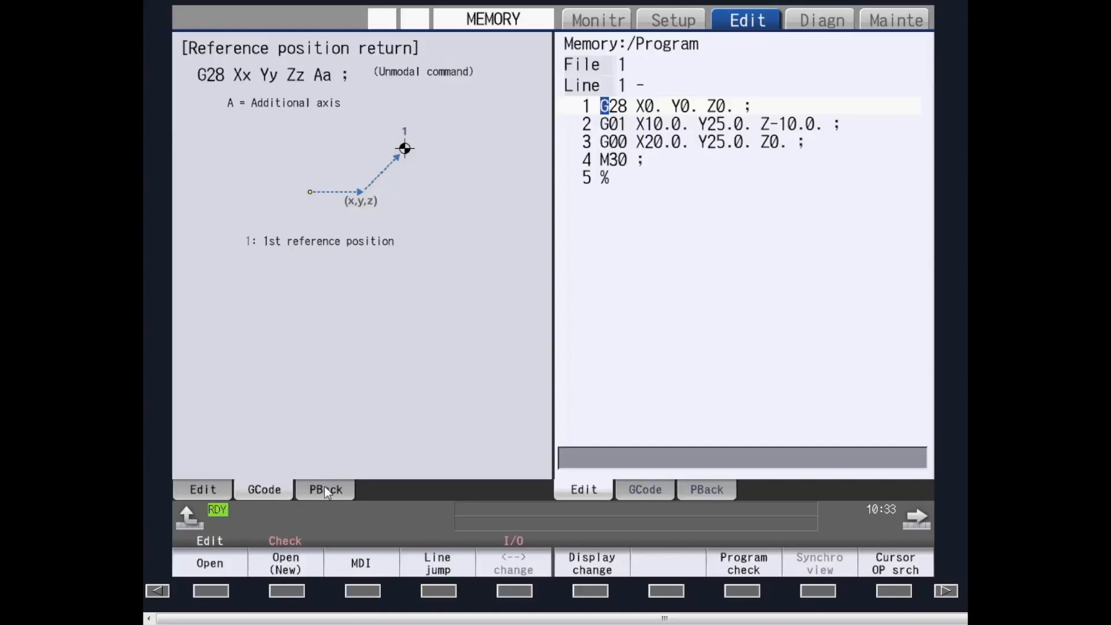
pyautogui.click(325, 488)
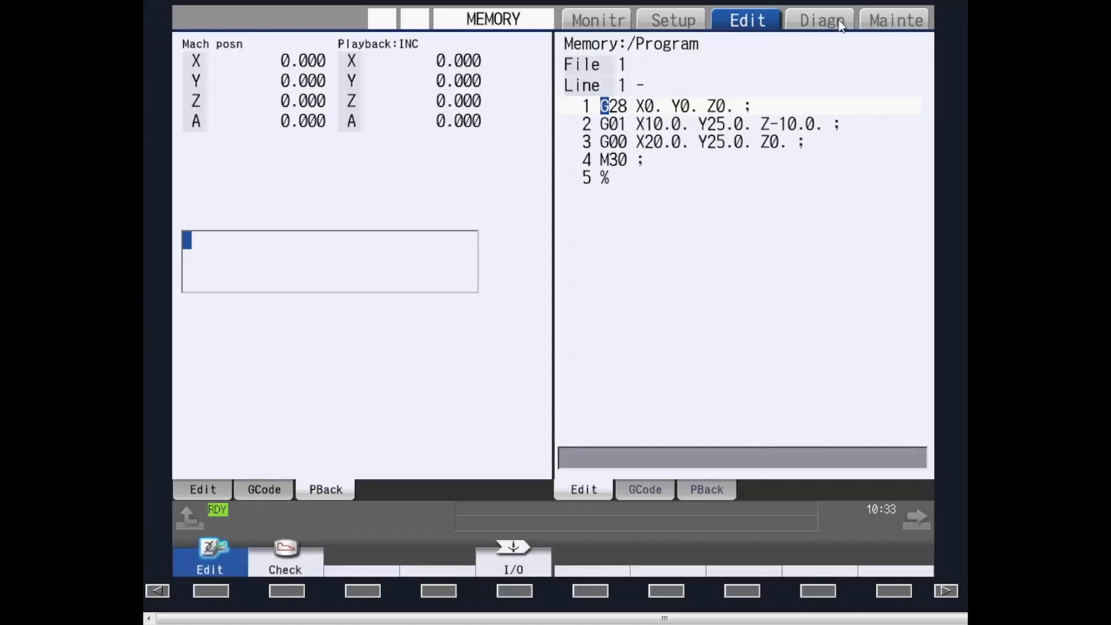
# Step: On the Diagn screen, display the spindle S1 drive monitor values
pyautogui.click(820, 20)
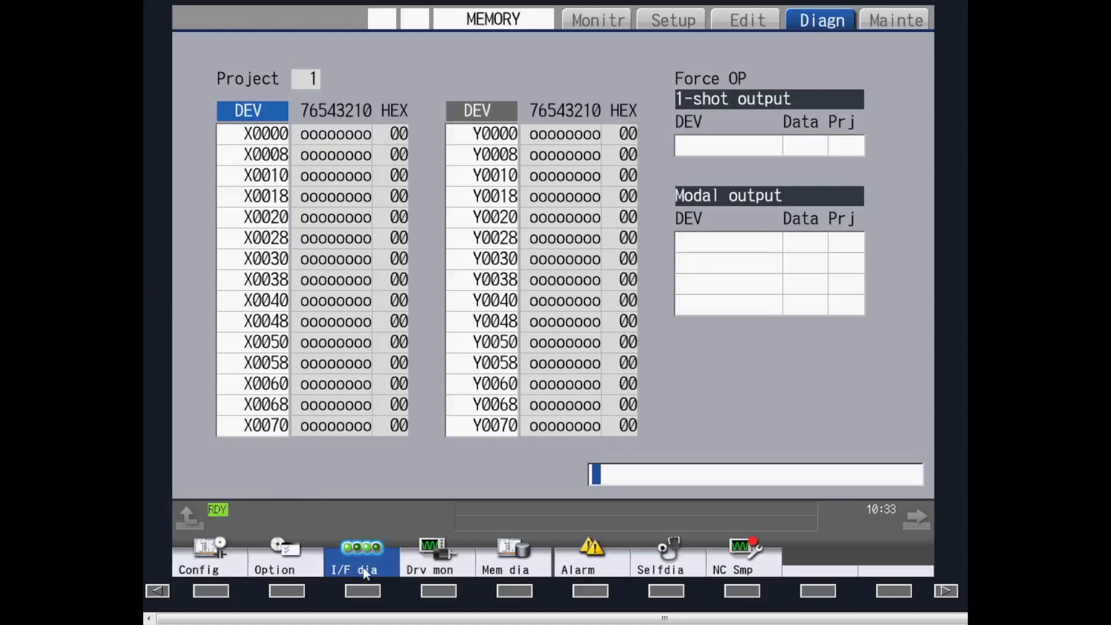
pyautogui.click(424, 553)
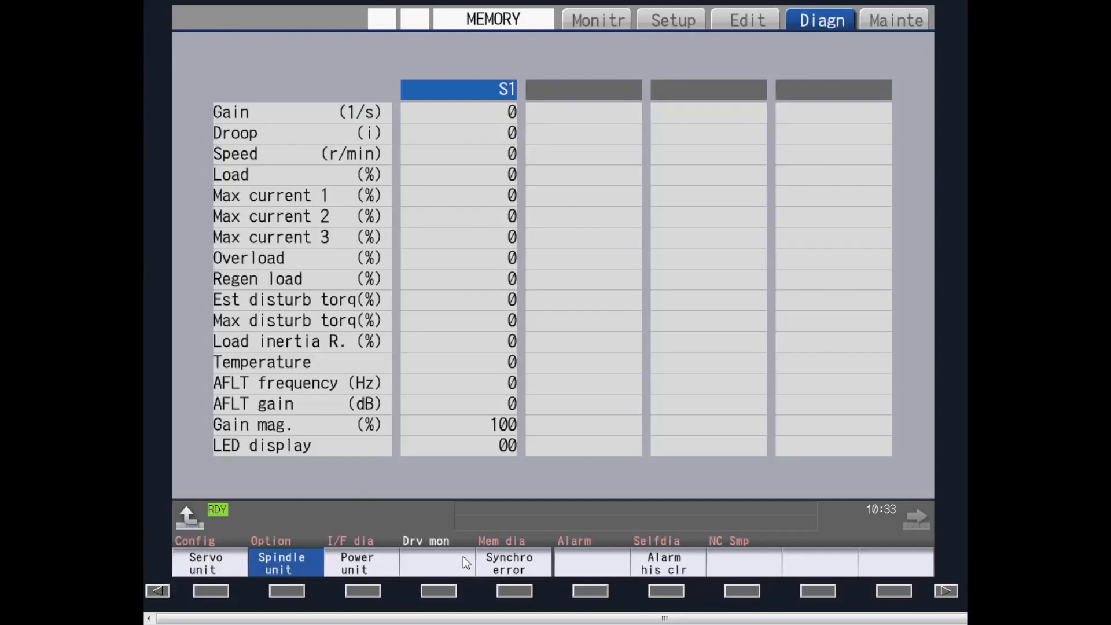
pyautogui.moveTo(914, 24)
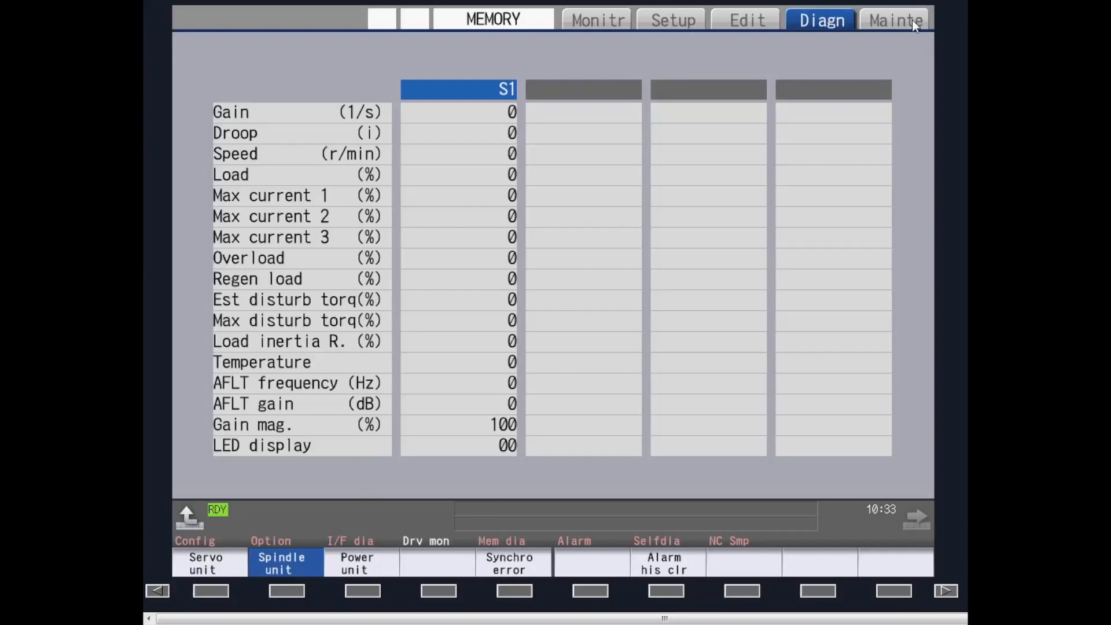
# Step: Switch to the Mainte screen for the operation parameters 8901–8938
pyautogui.click(894, 20)
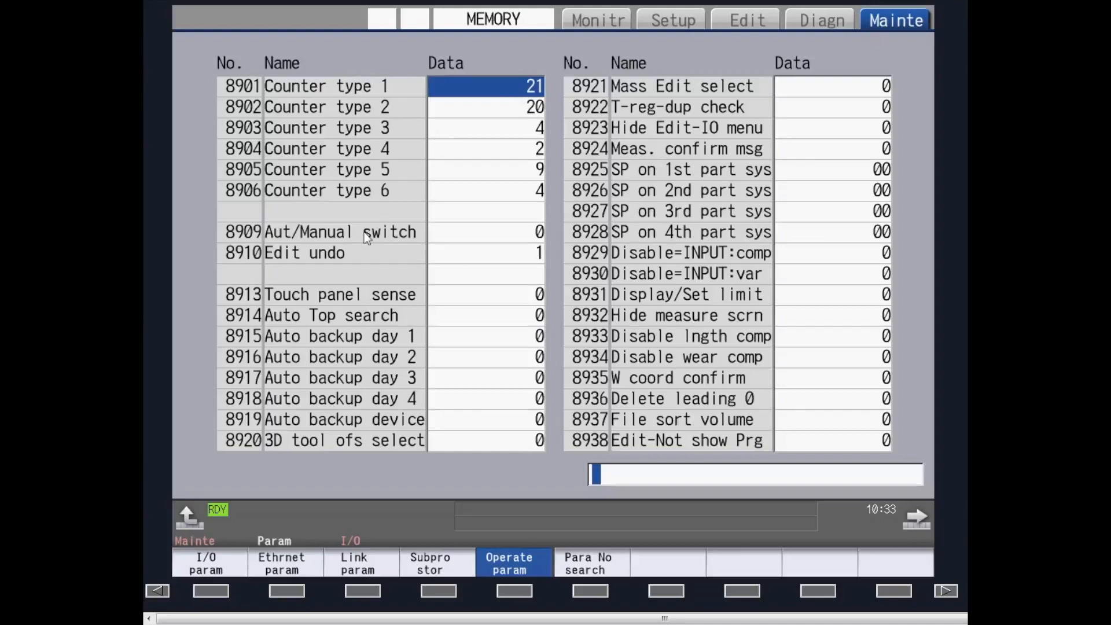
pyautogui.moveTo(262, 540)
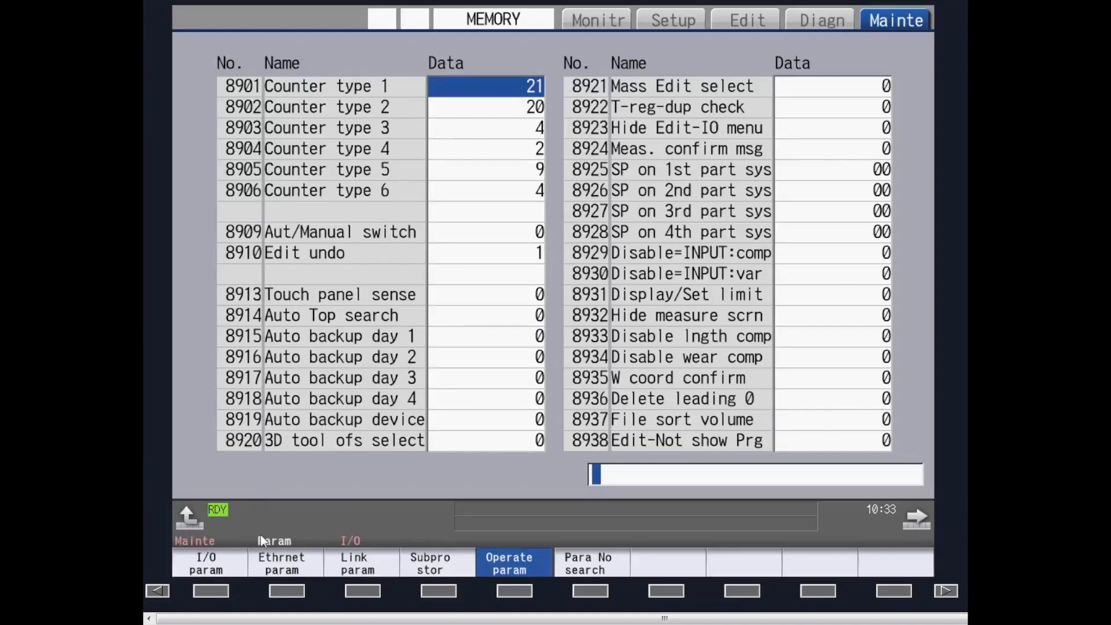
pyautogui.moveTo(537, 552)
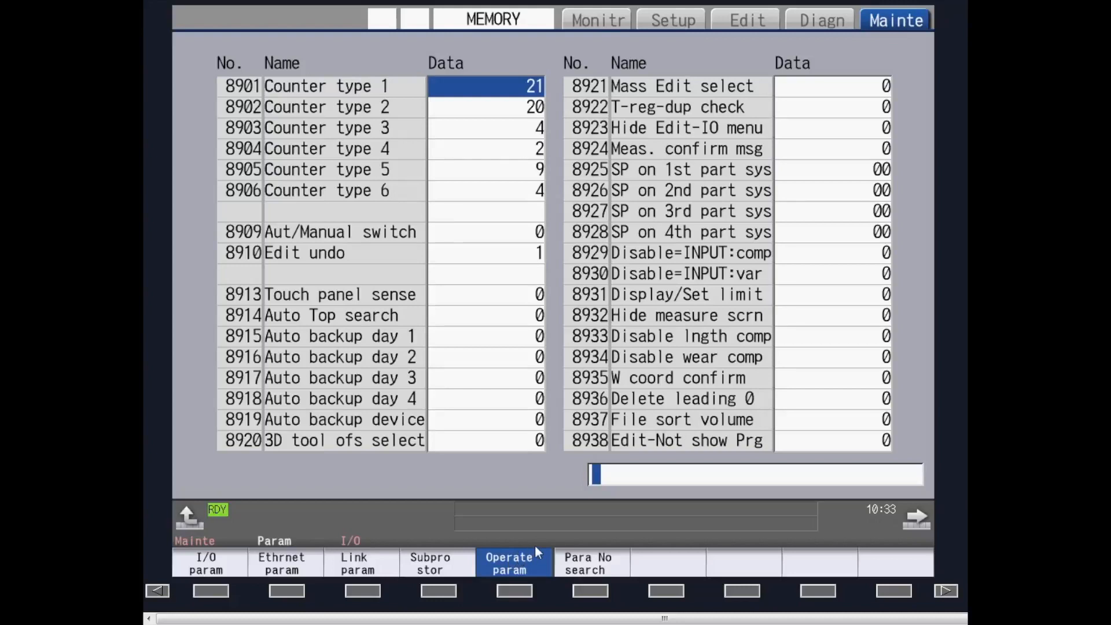
pyautogui.moveTo(832, 494)
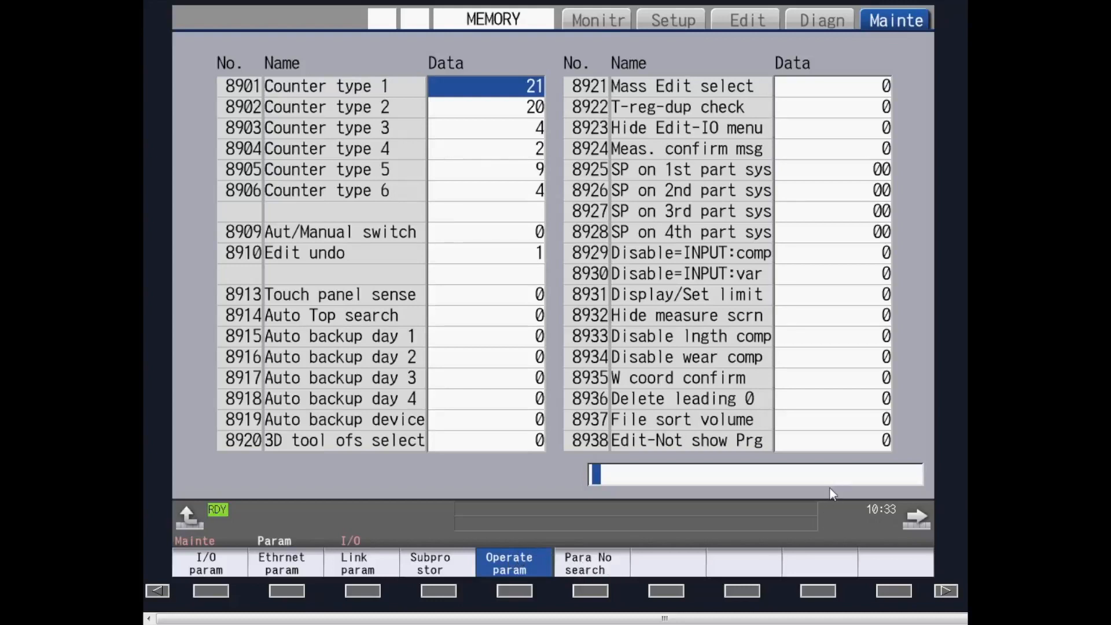
pyautogui.moveTo(609, 538)
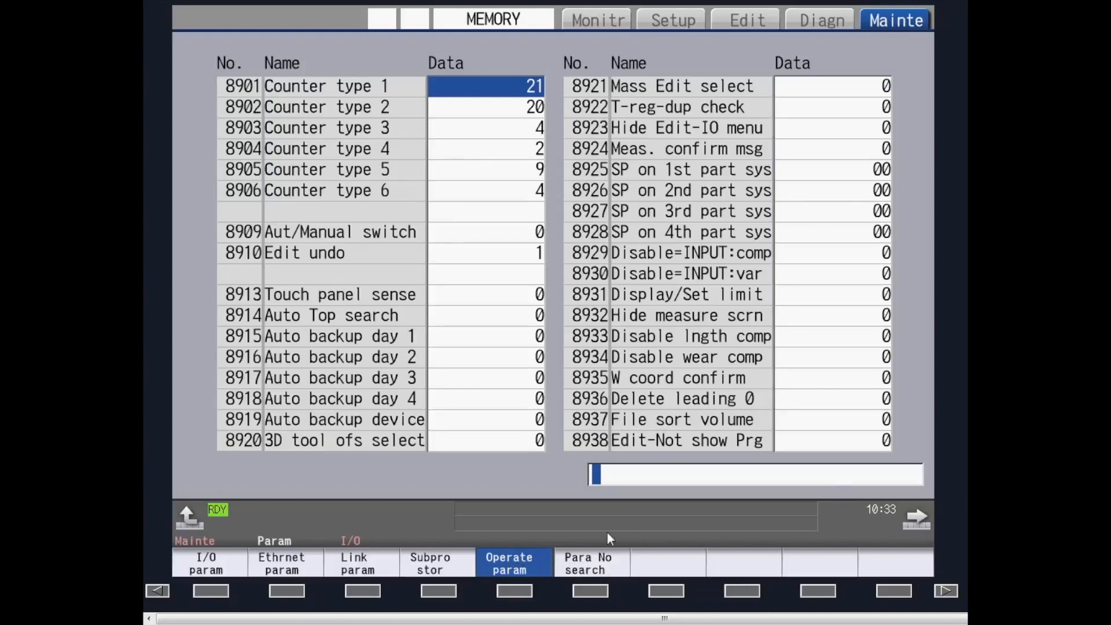
pyautogui.moveTo(213, 496)
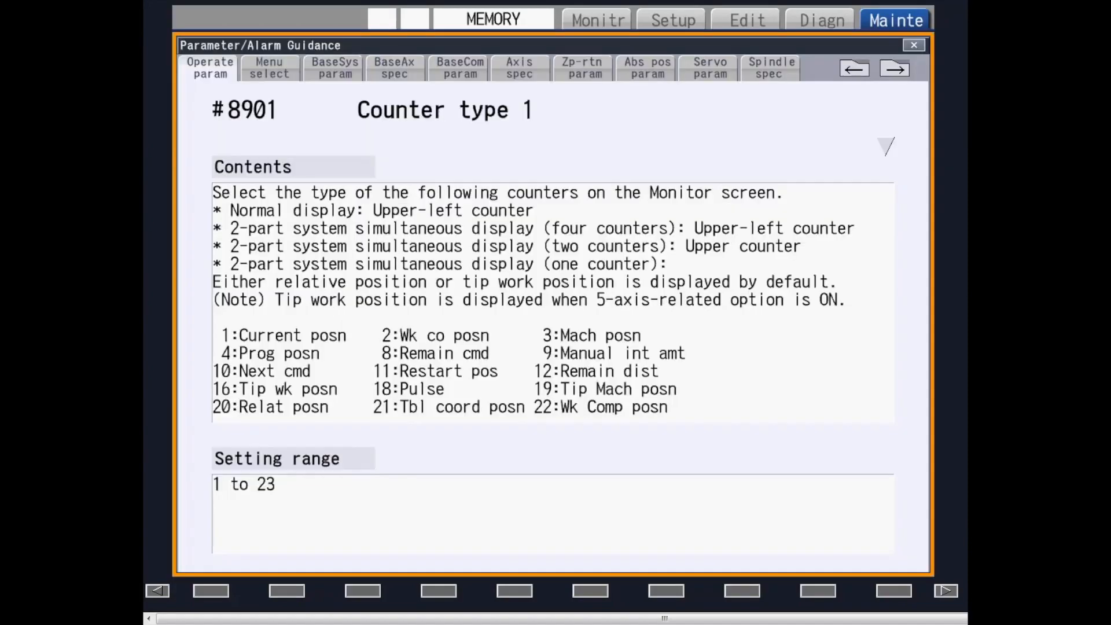
pyautogui.moveTo(532, 320)
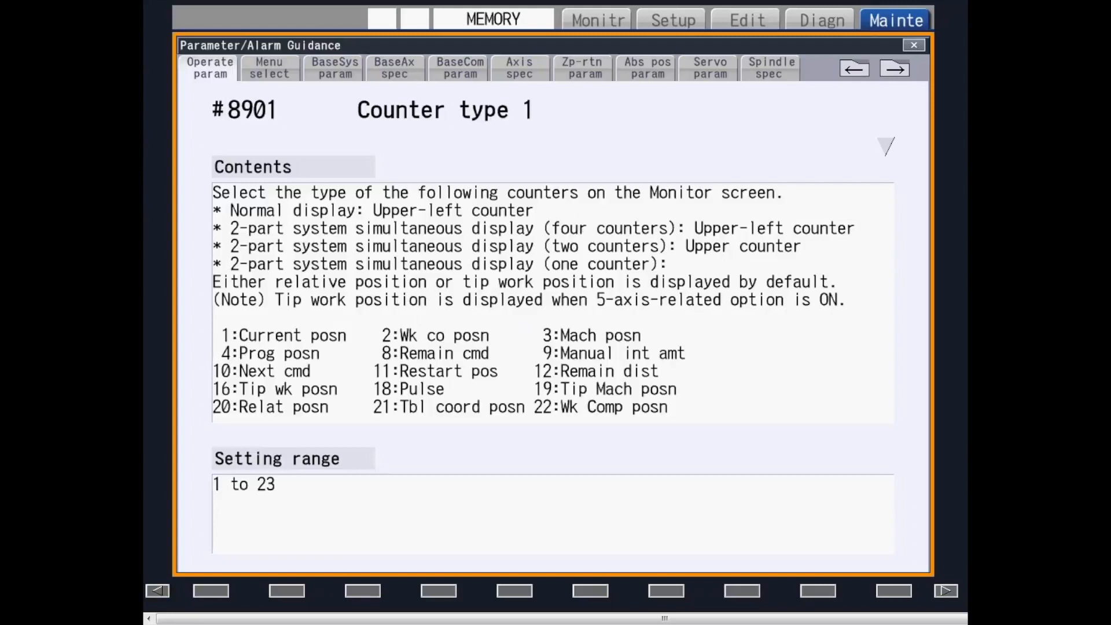
# Step: Bring up the menu list of all Monitor, Setup, Edit and Diagnosis functions
pyautogui.click(597, 19)
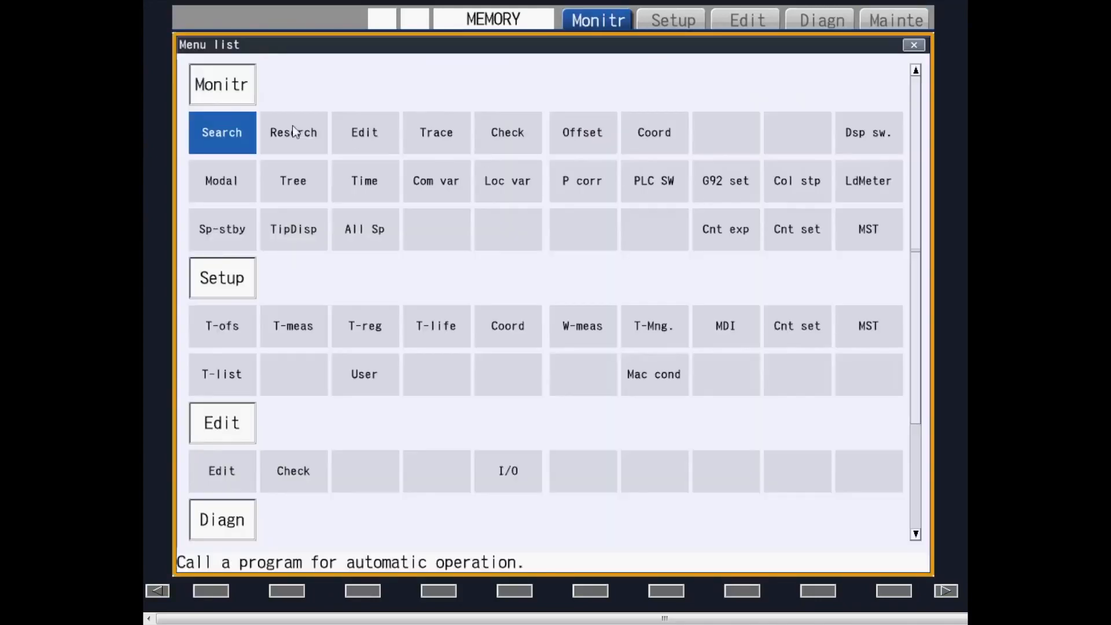
pyautogui.moveTo(393, 137)
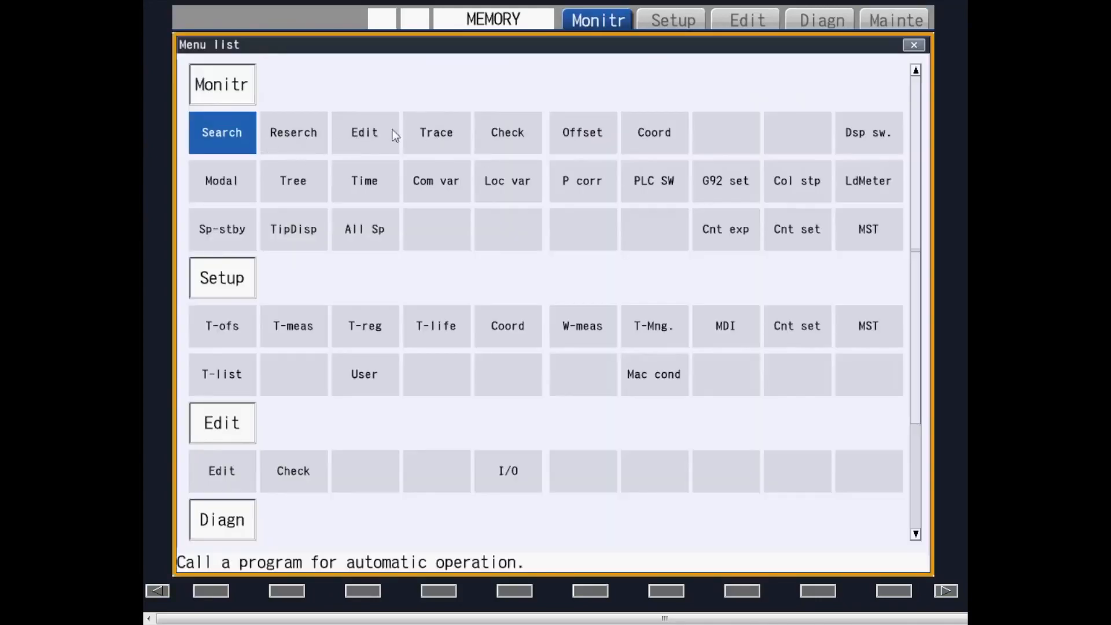
pyautogui.moveTo(848, 215)
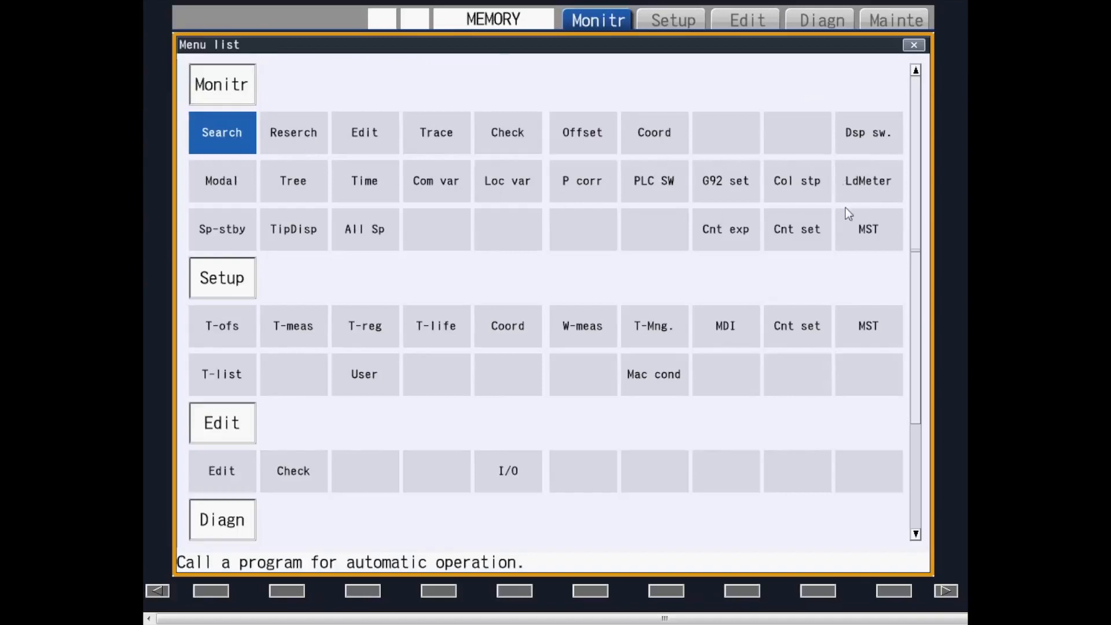
pyautogui.moveTo(555, 226)
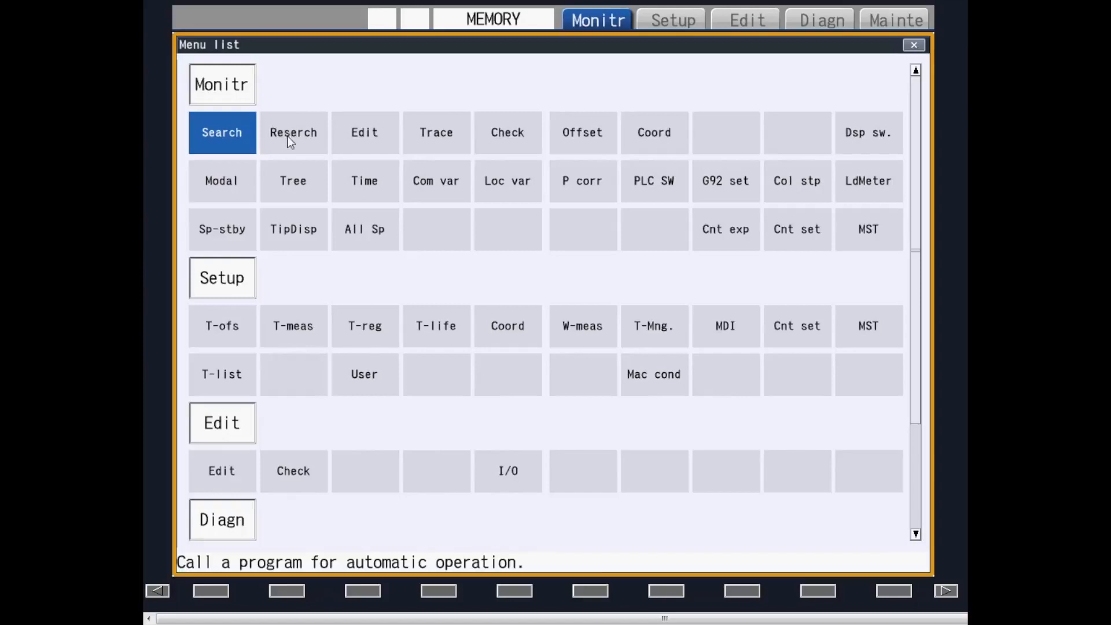
pyautogui.moveTo(436, 137)
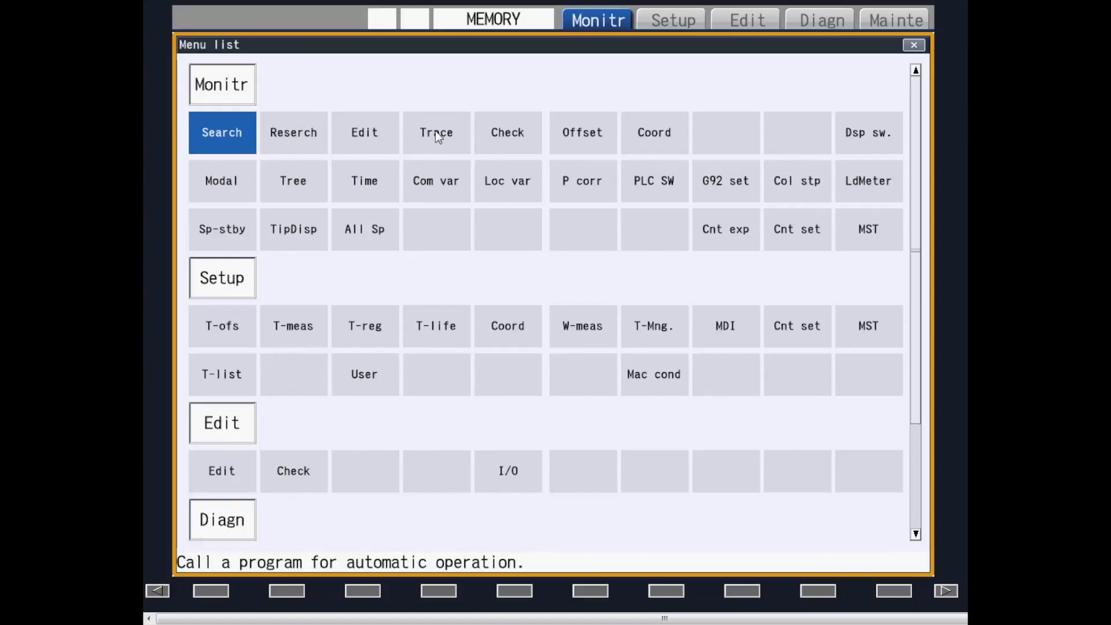
# Step: Choose Trace under Monitr to show the Graphic Trace window
pyautogui.click(436, 132)
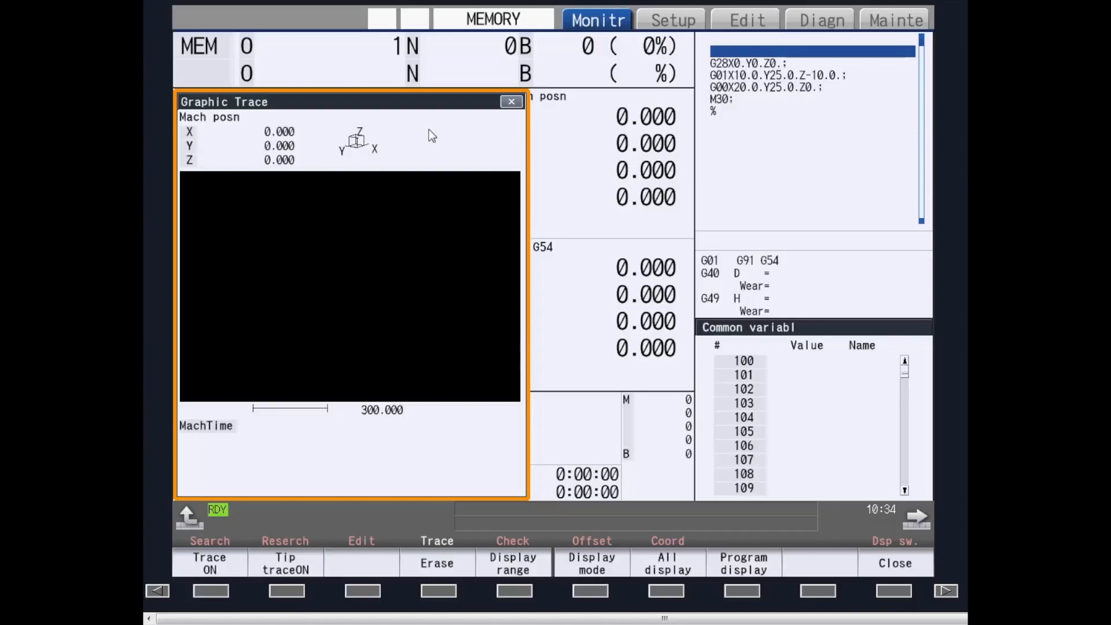
pyautogui.moveTo(517, 101)
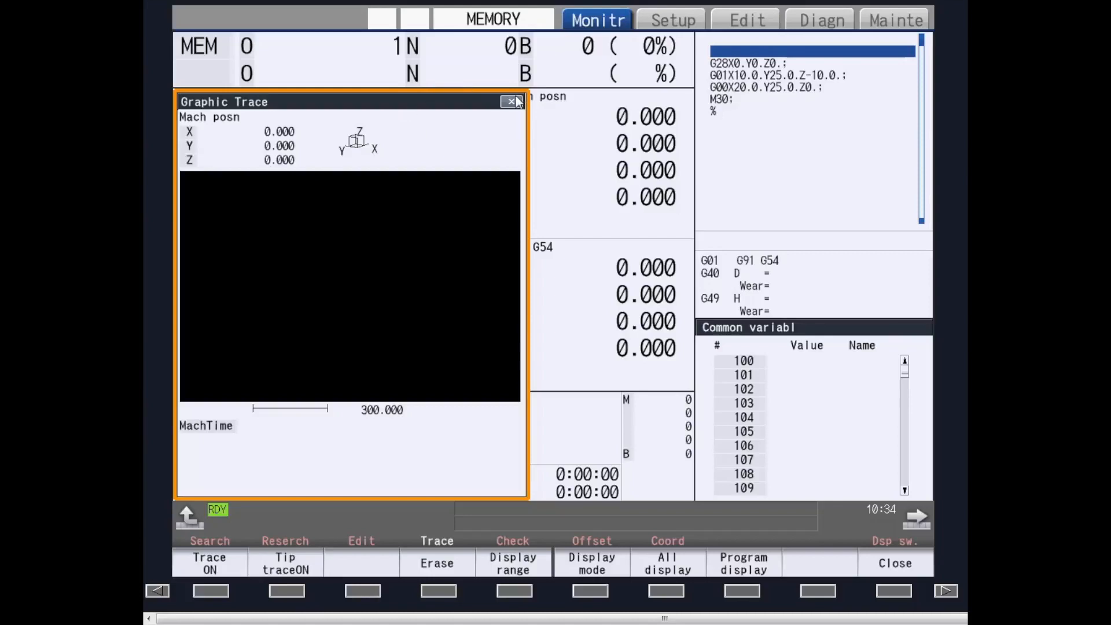